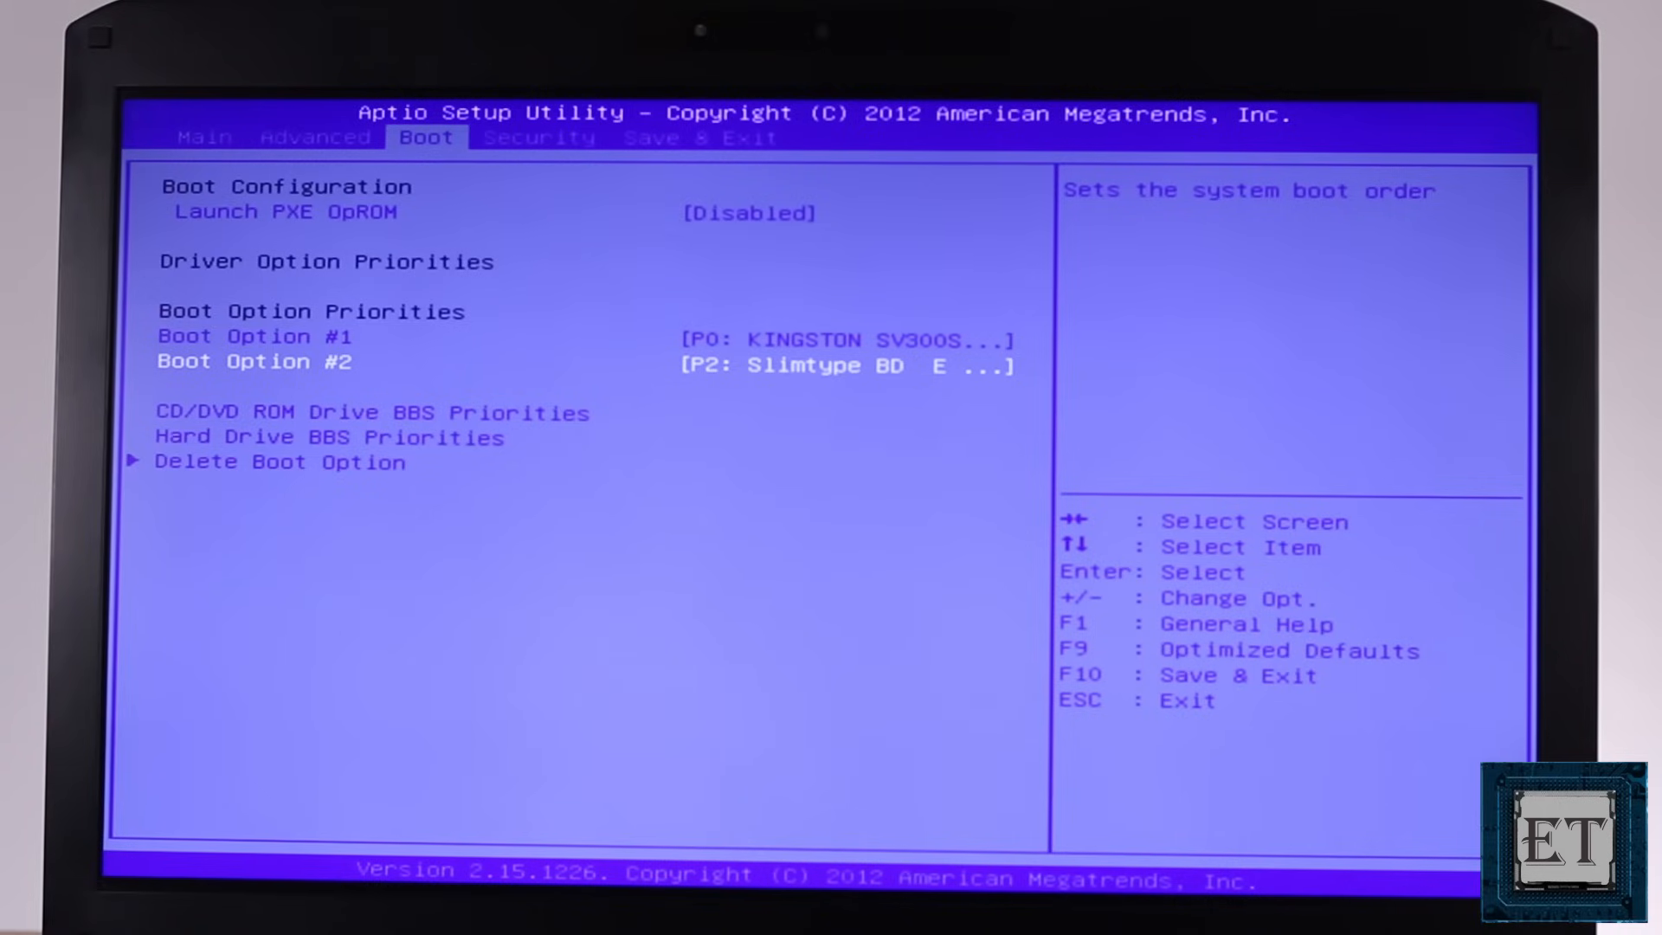
Step: Set P1: TOSHIBA MQ01ABD075 as Boot Option #1 ahead of the KINGSTON drive, then save and restart with F10
key(Down)
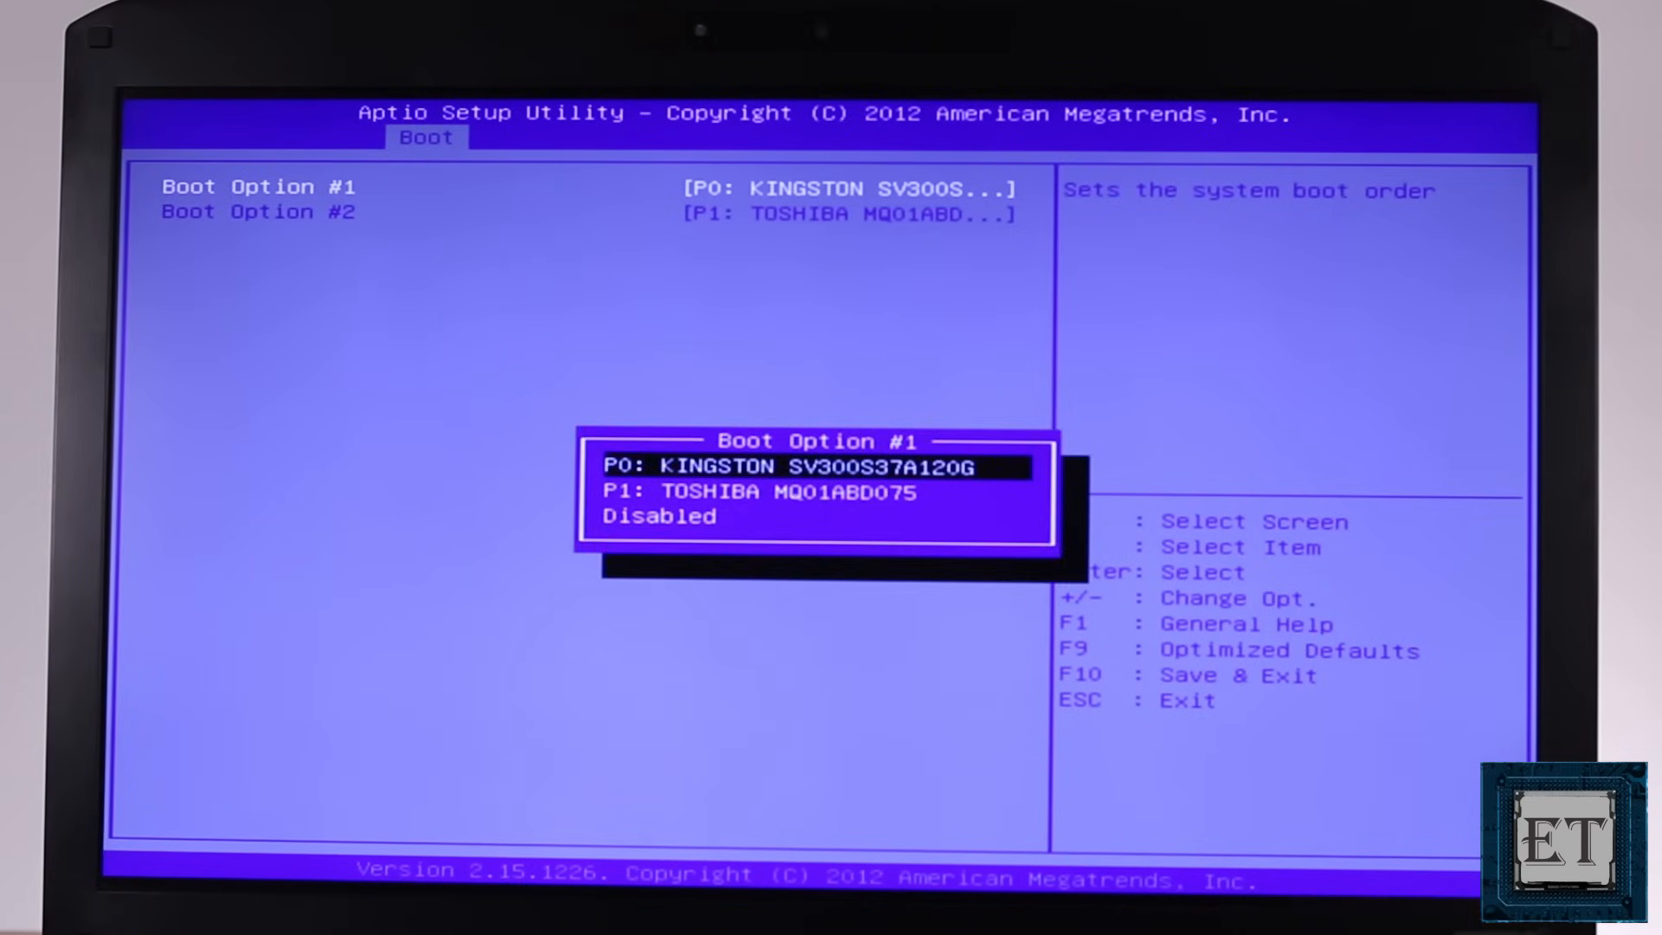
key(down)
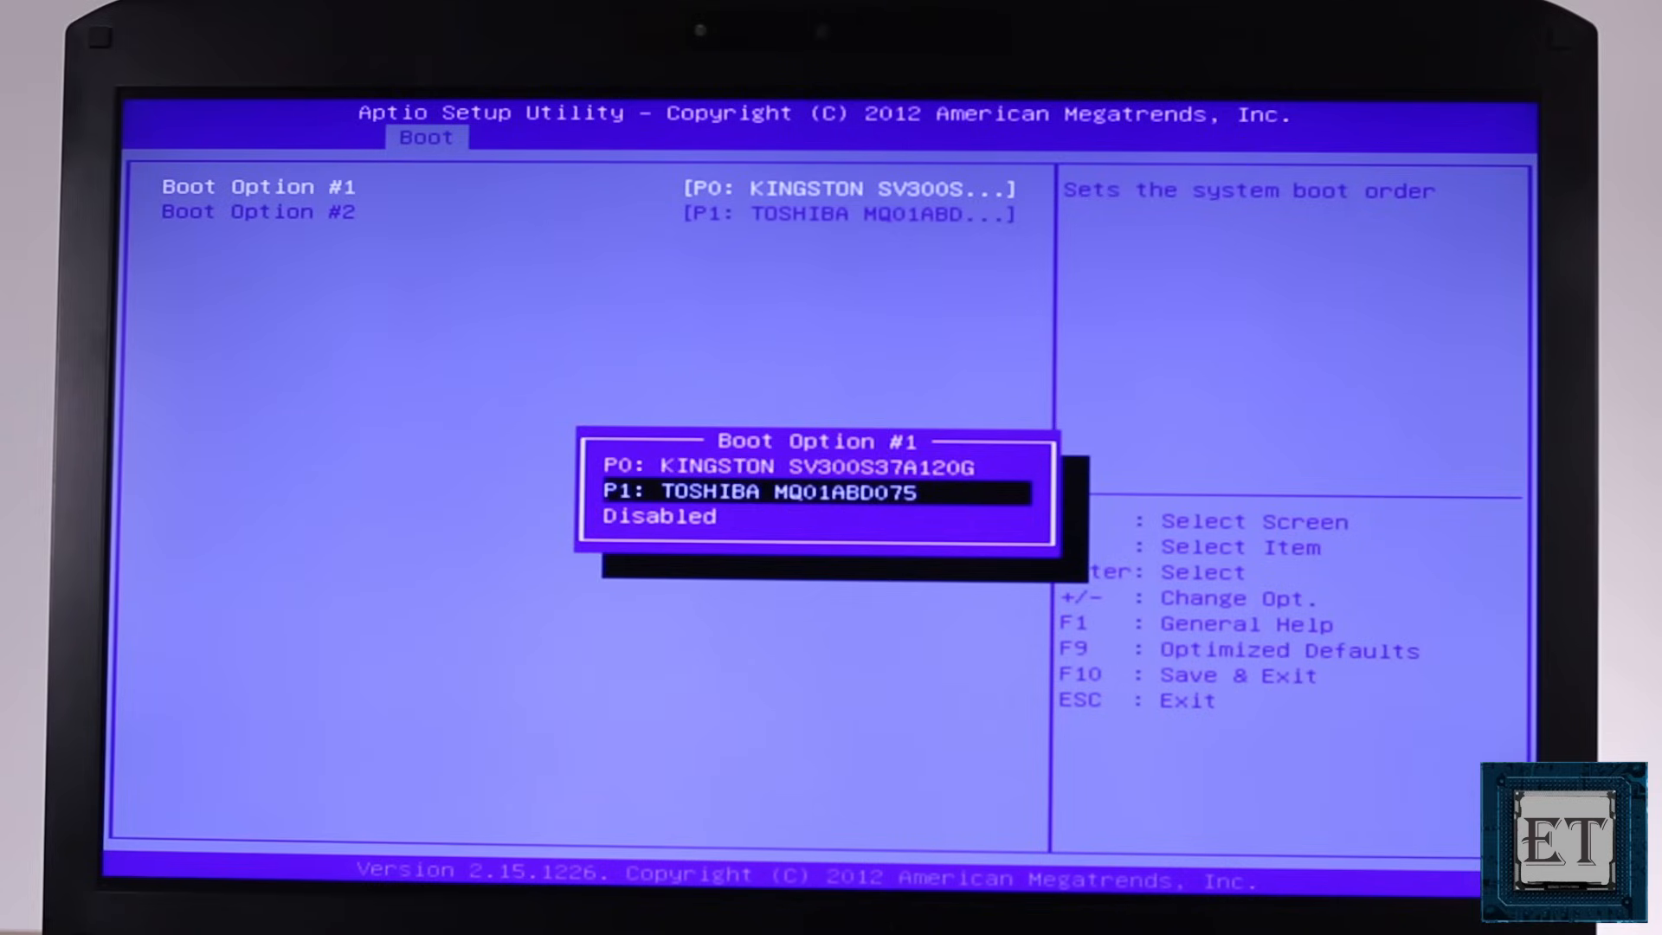
key(Enter)
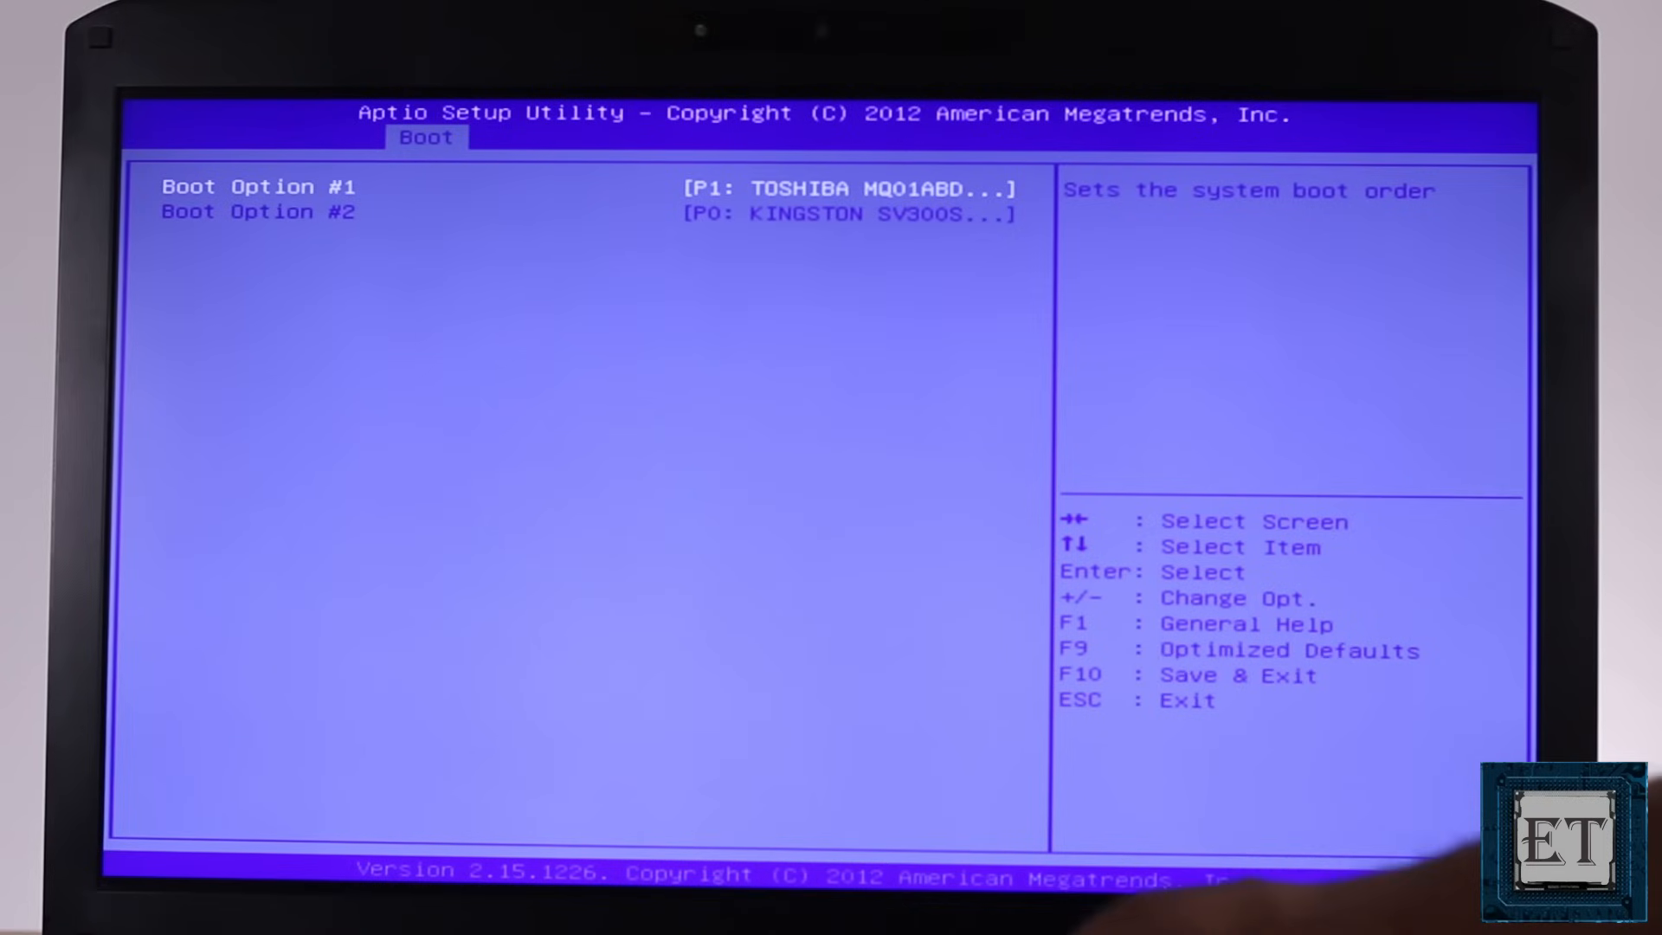
key(f10)
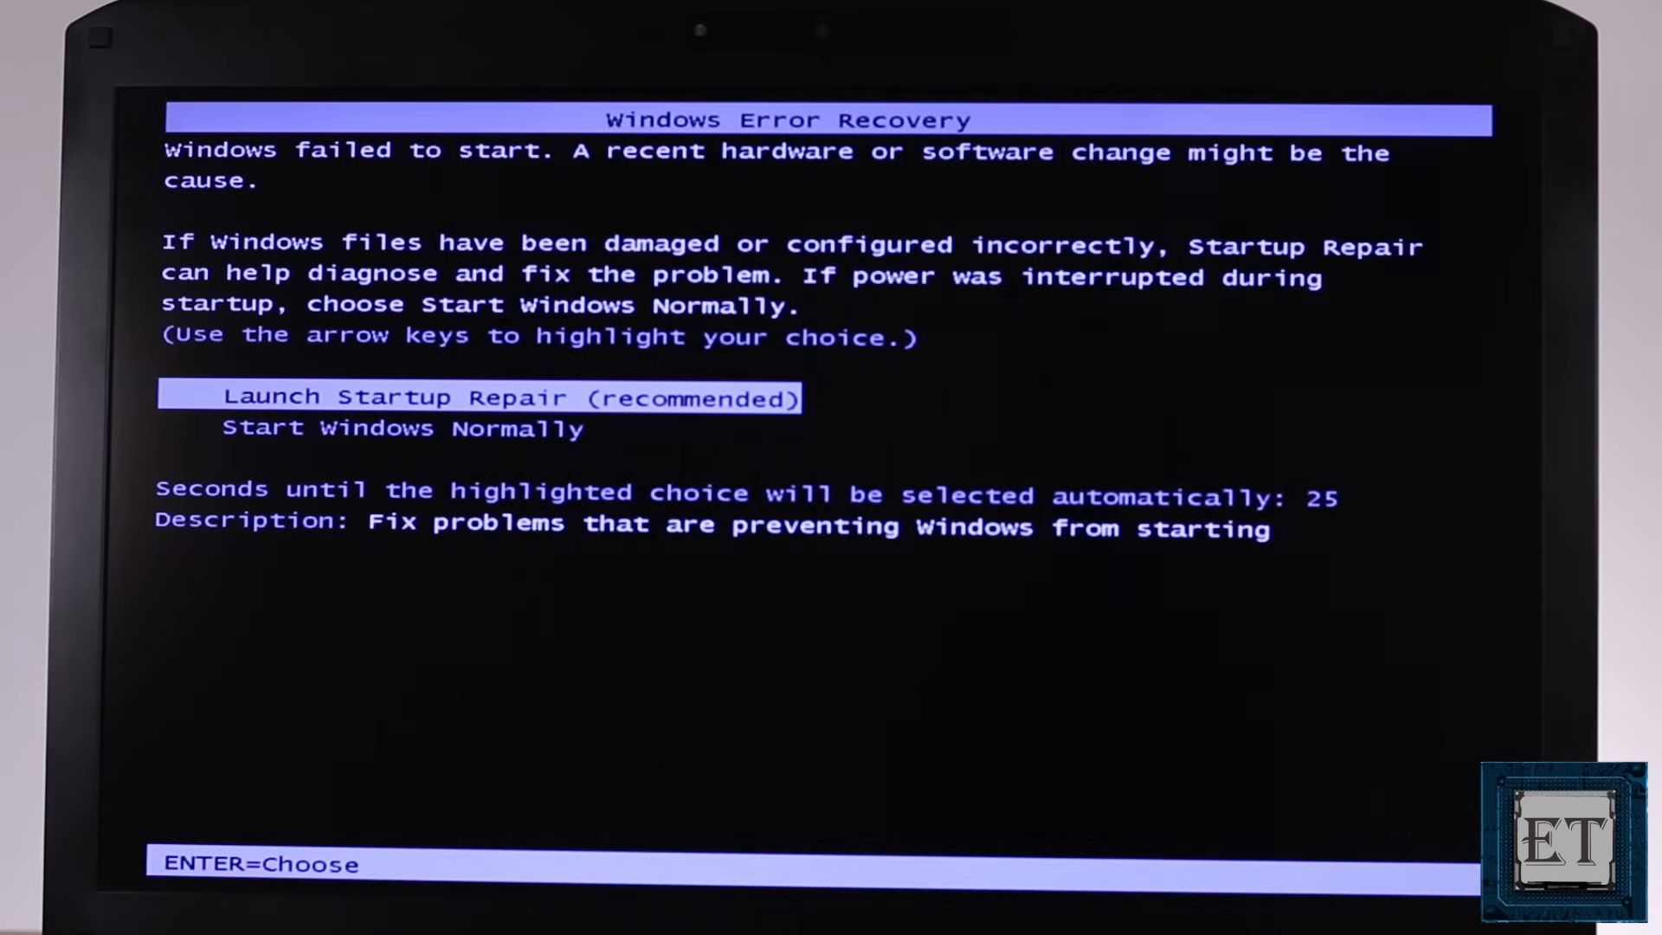
Step: Choose Launch Startup Repair (recommended) on the Windows Error Recovery screen
key(enter)
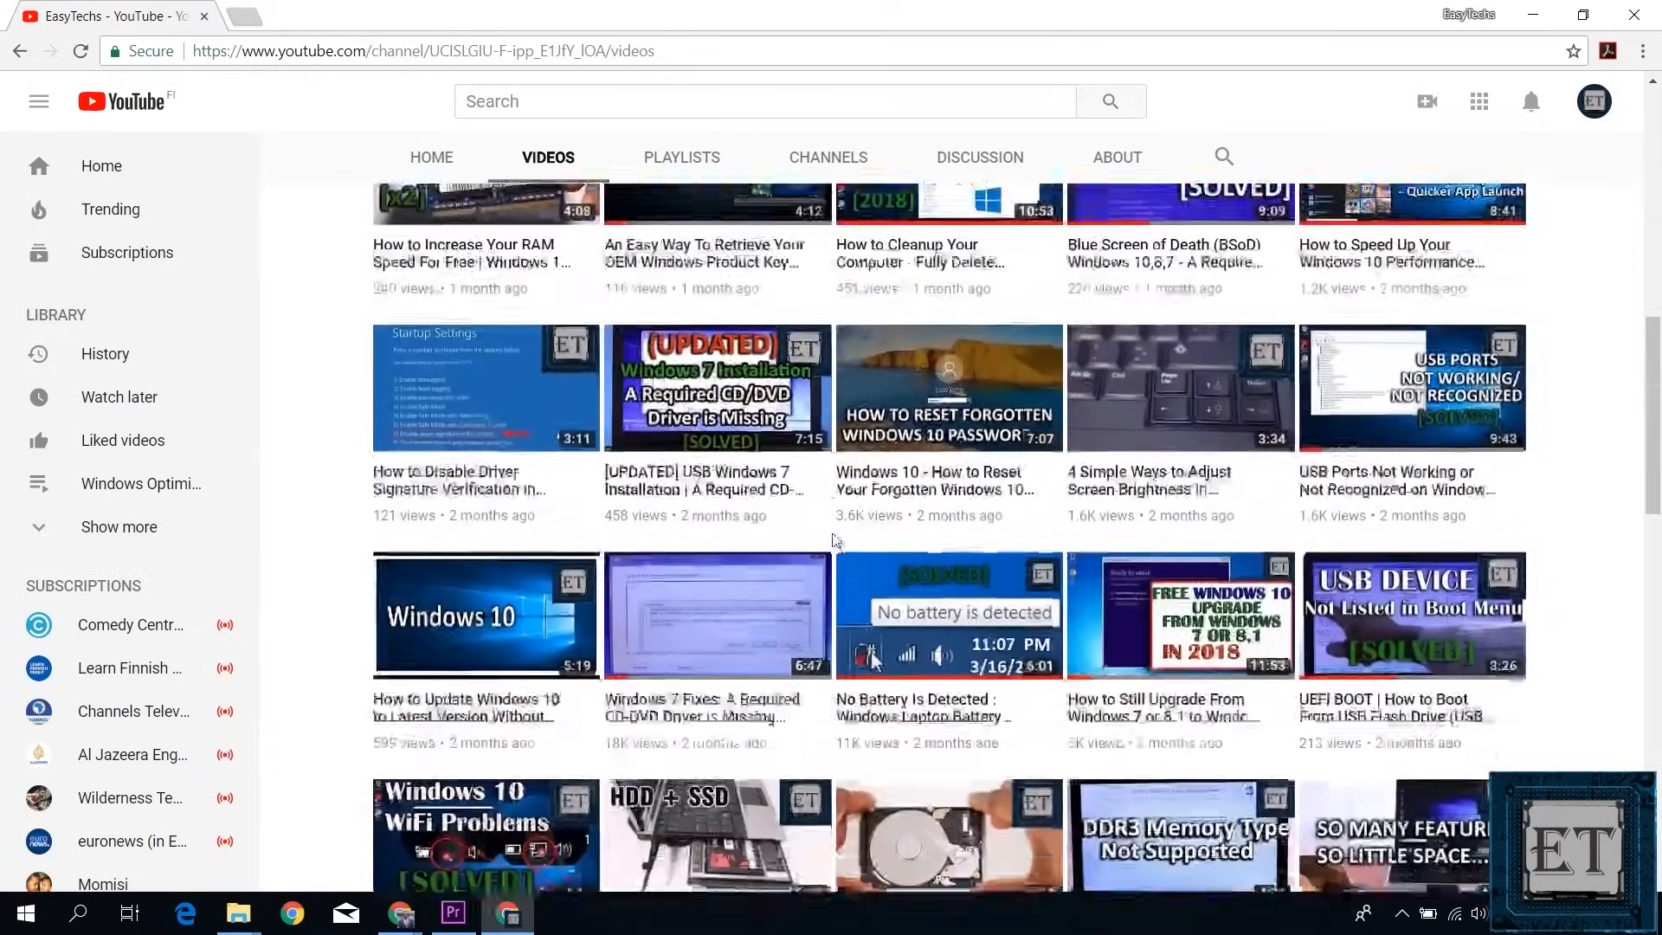
Step: Browse the EasyTechs channel's Videos tab and select a related tutorial video
scroll(down, 3)
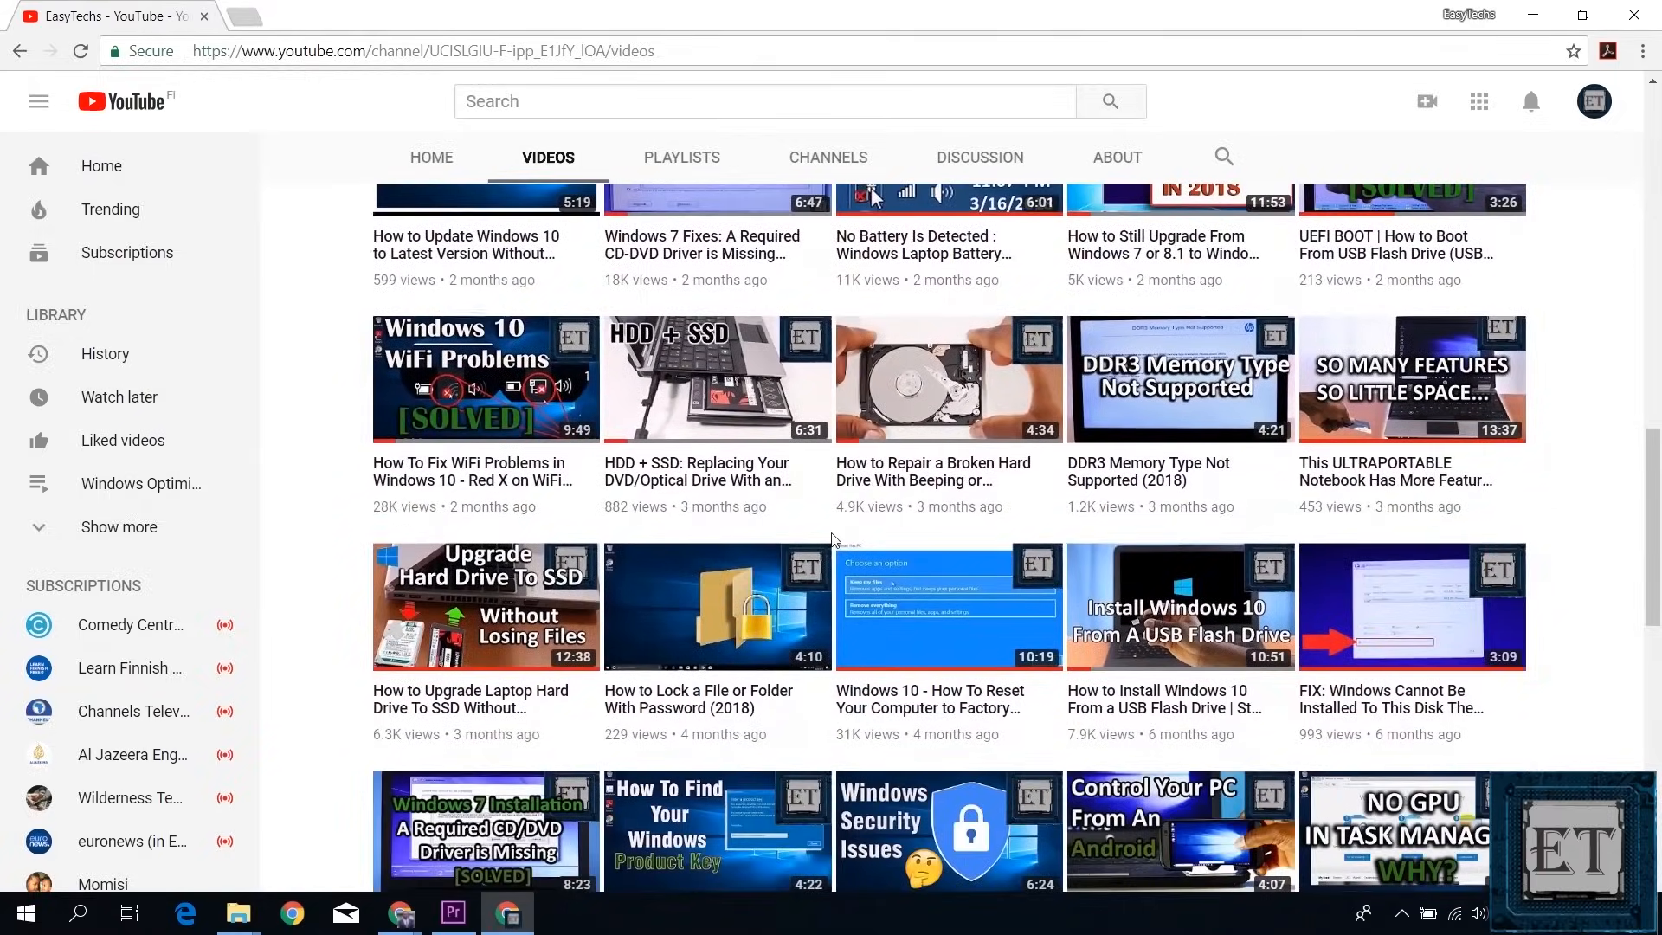
click(1179, 606)
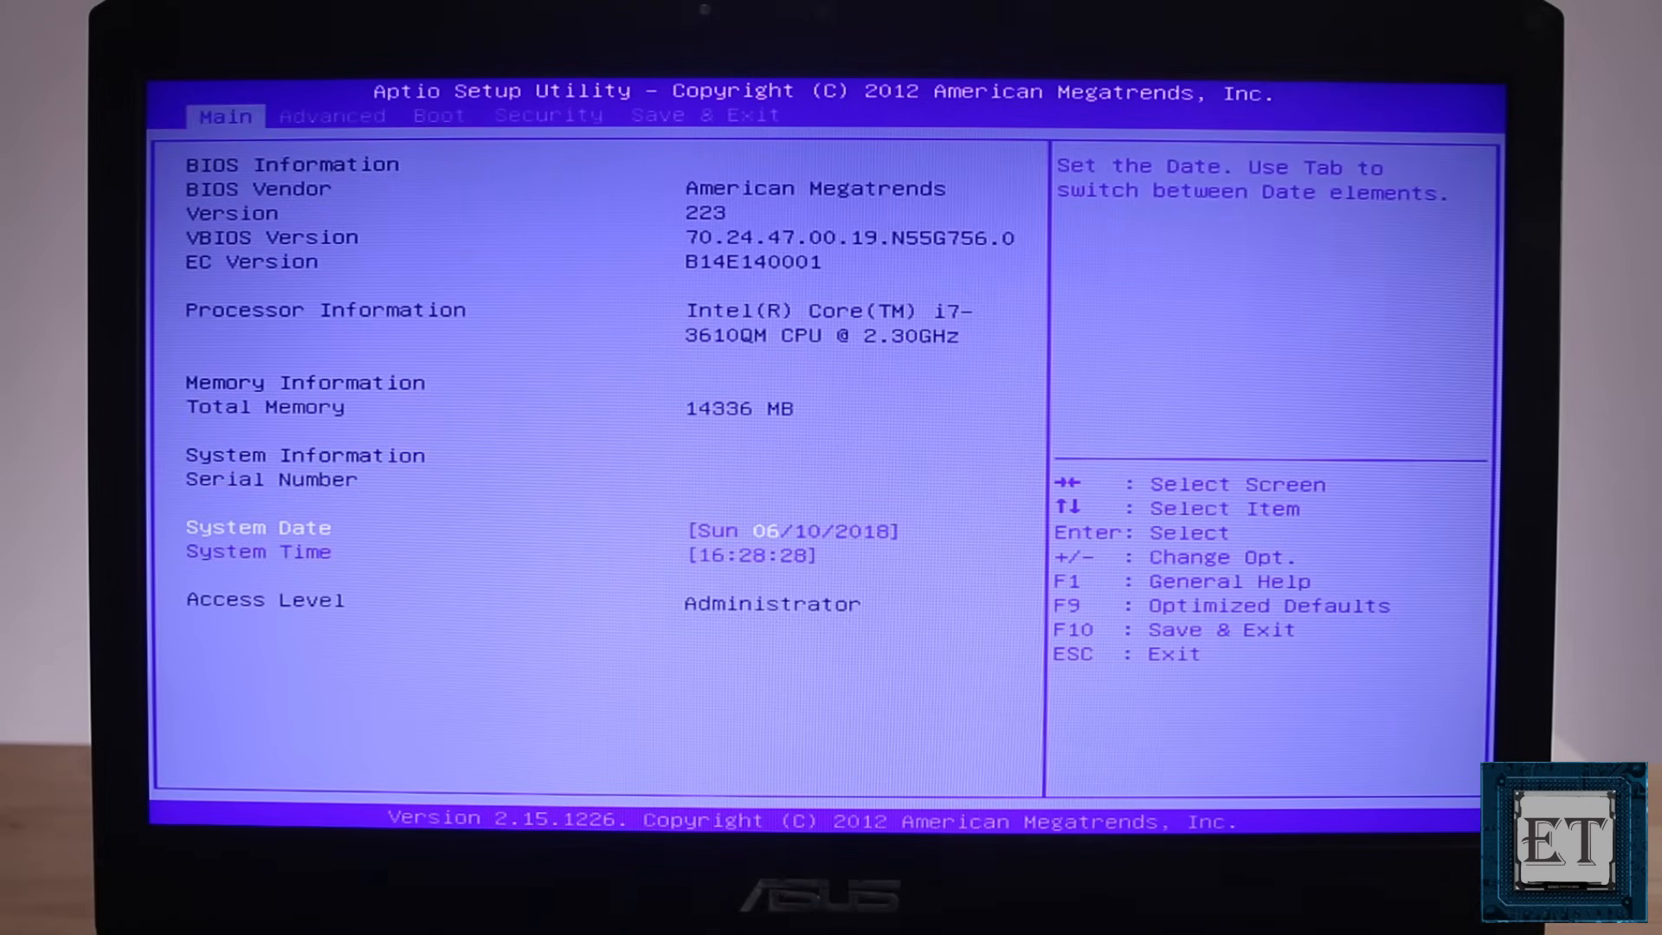
Step: Boot from the Windows installation USB via the BIOS boot override so Windows Setup starts
click(438, 116)
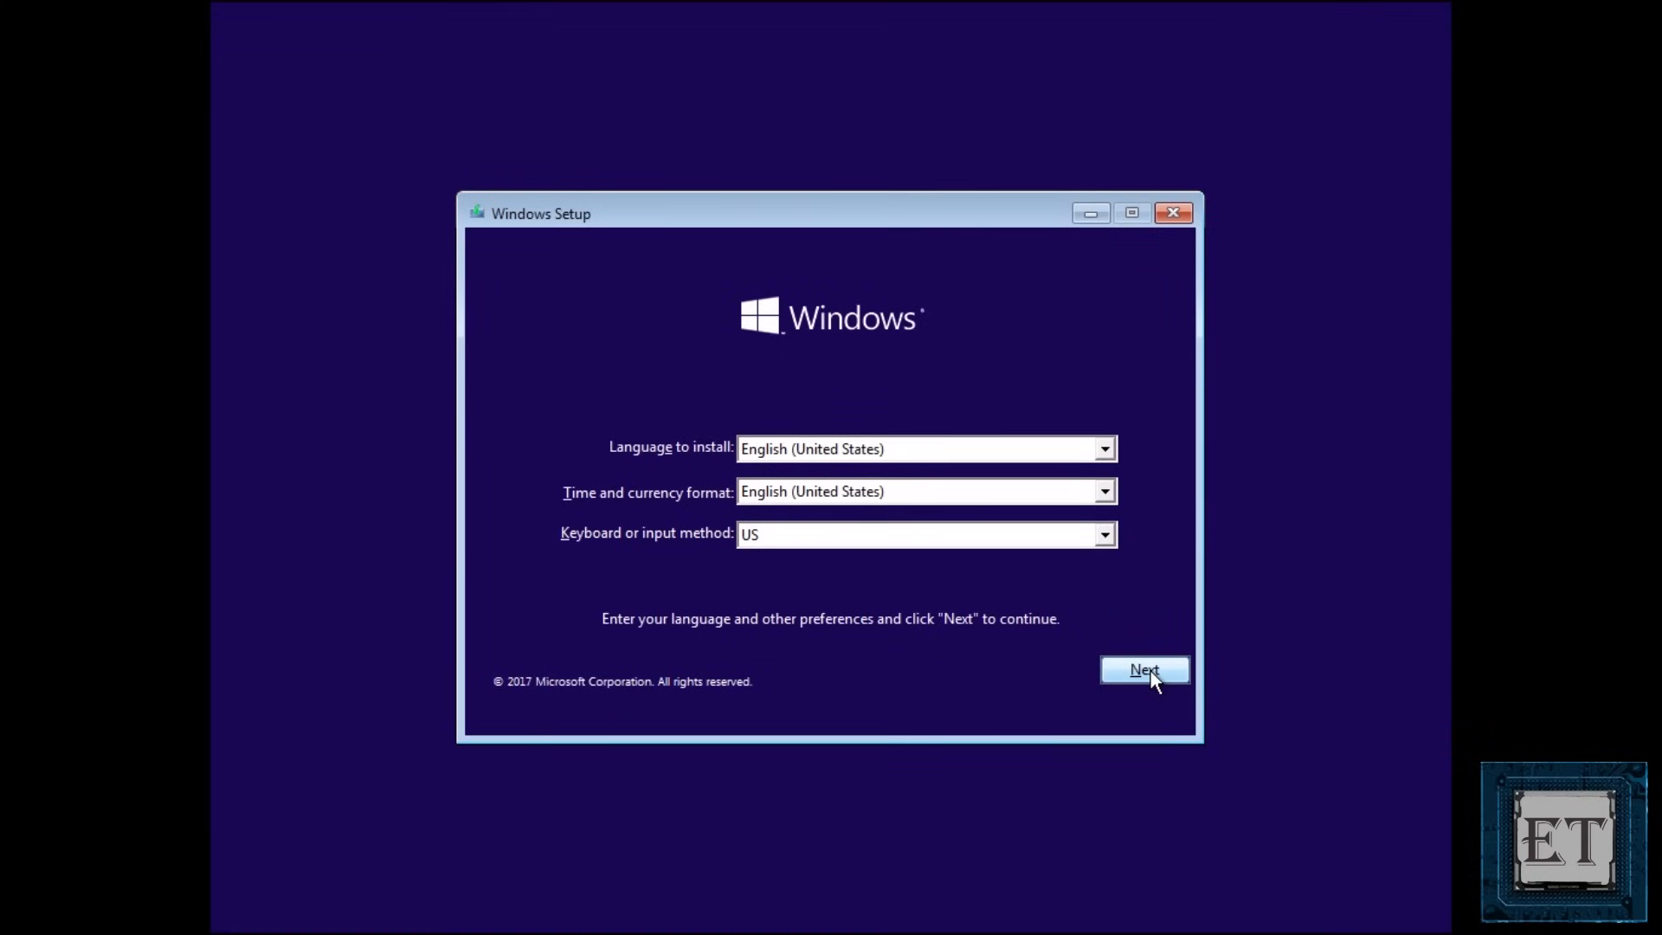
Step: Accept the setup language settings, enter Repair your computer and launch Command Prompt at X:\Sources
click(1144, 668)
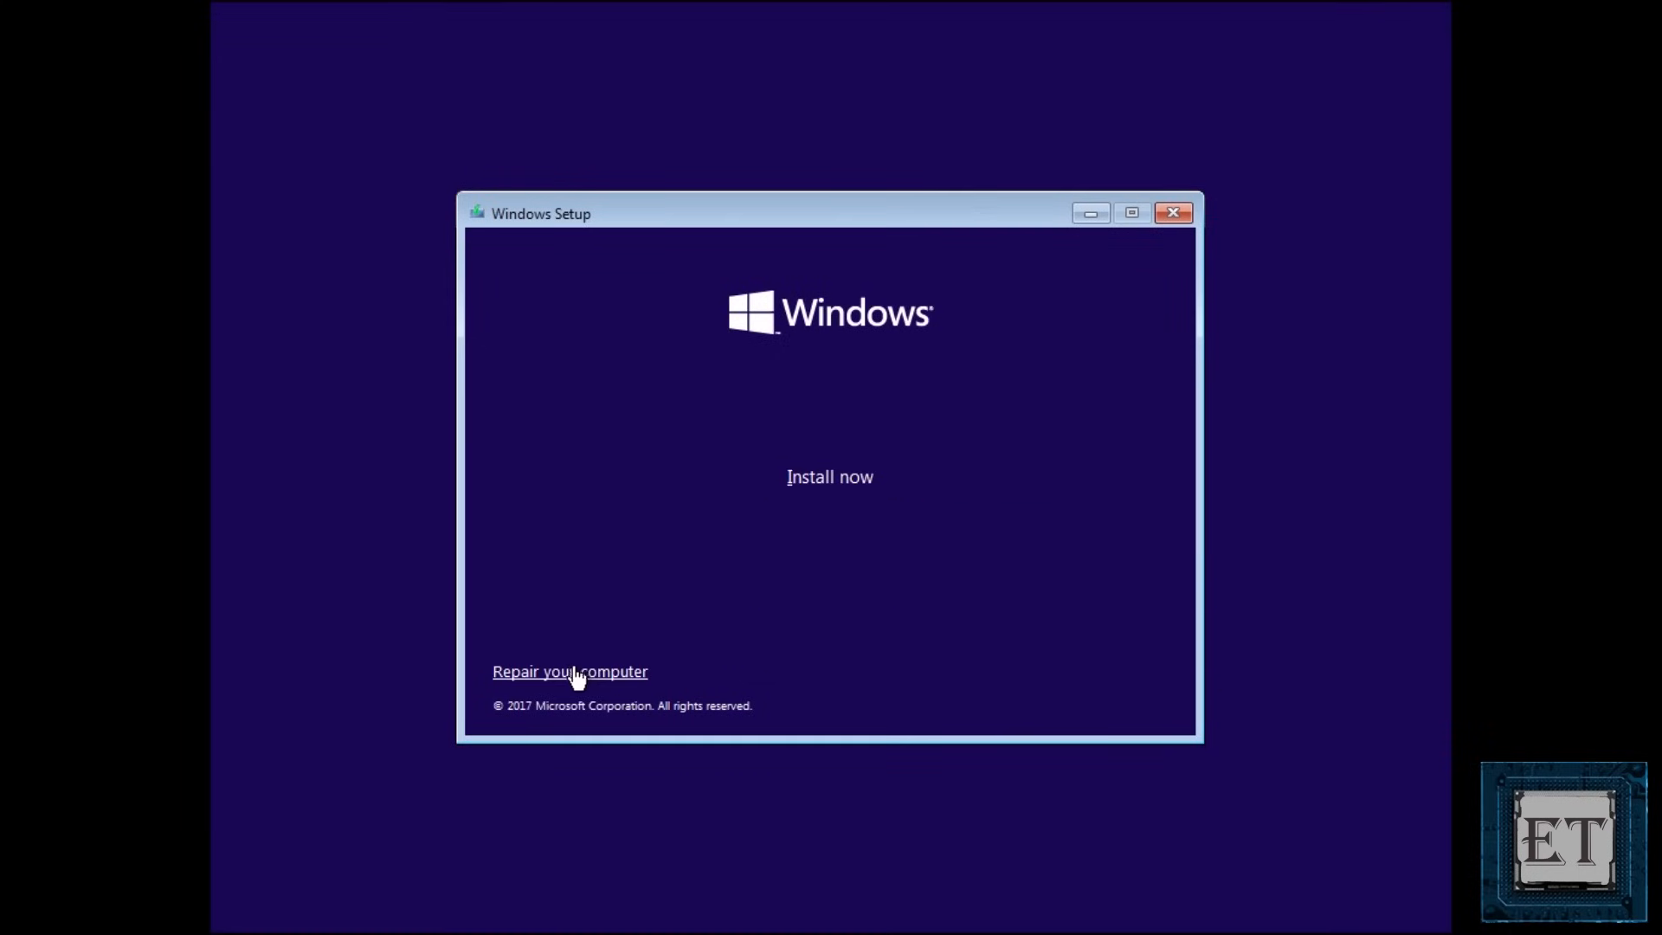
click(570, 672)
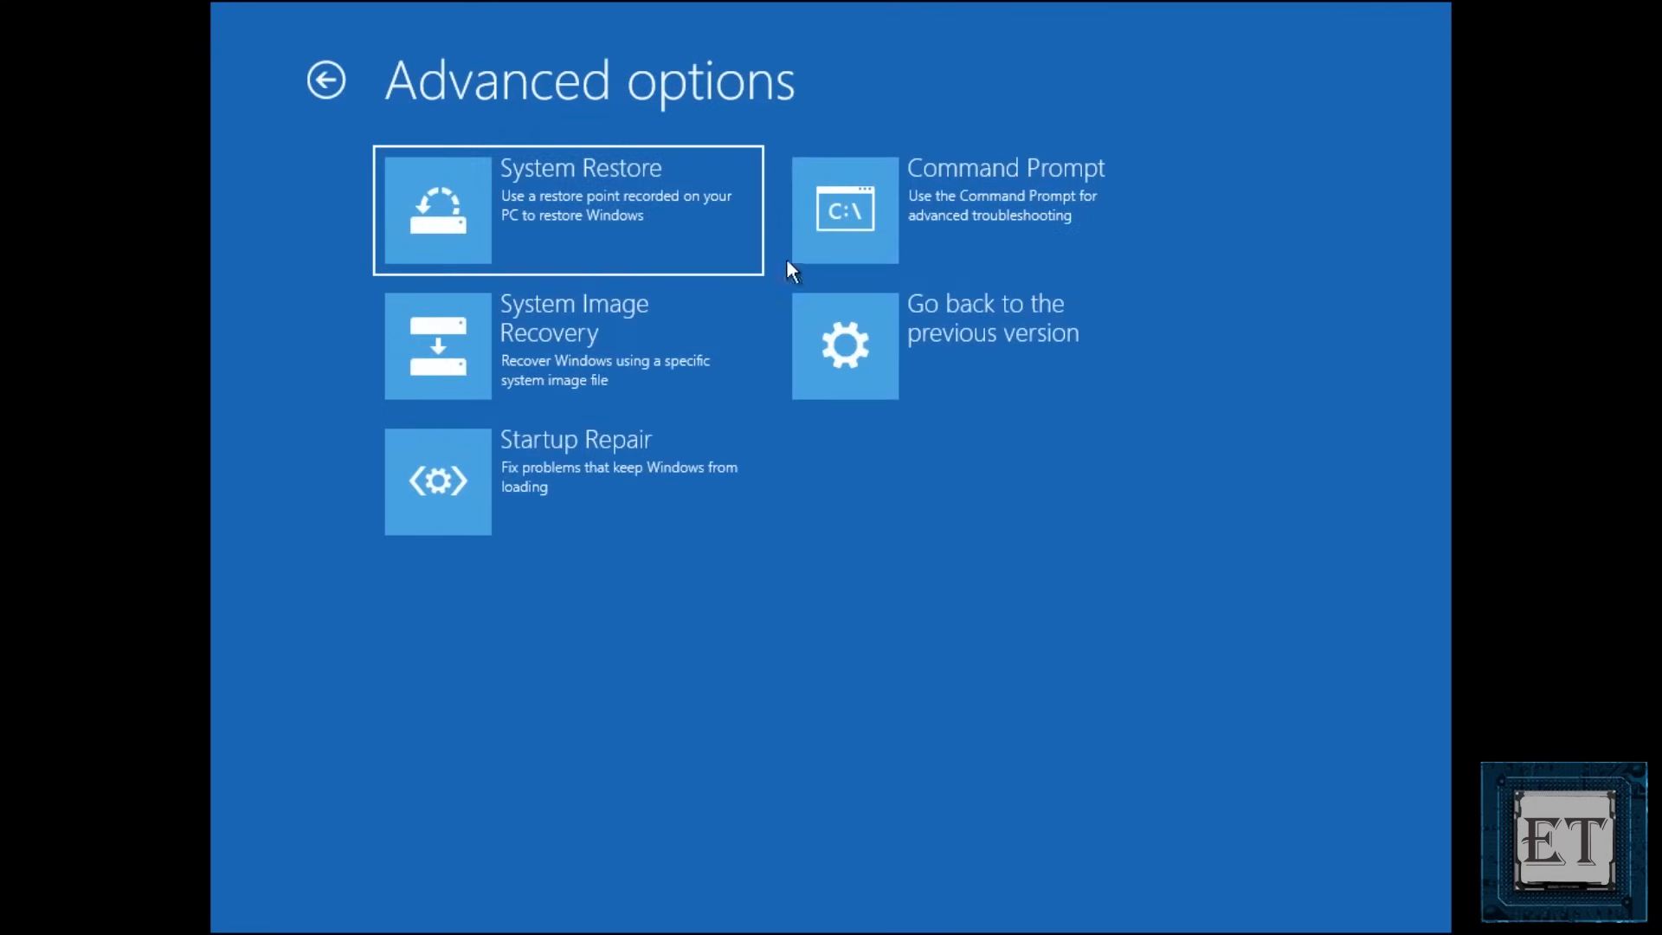
mouse_move(975, 210)
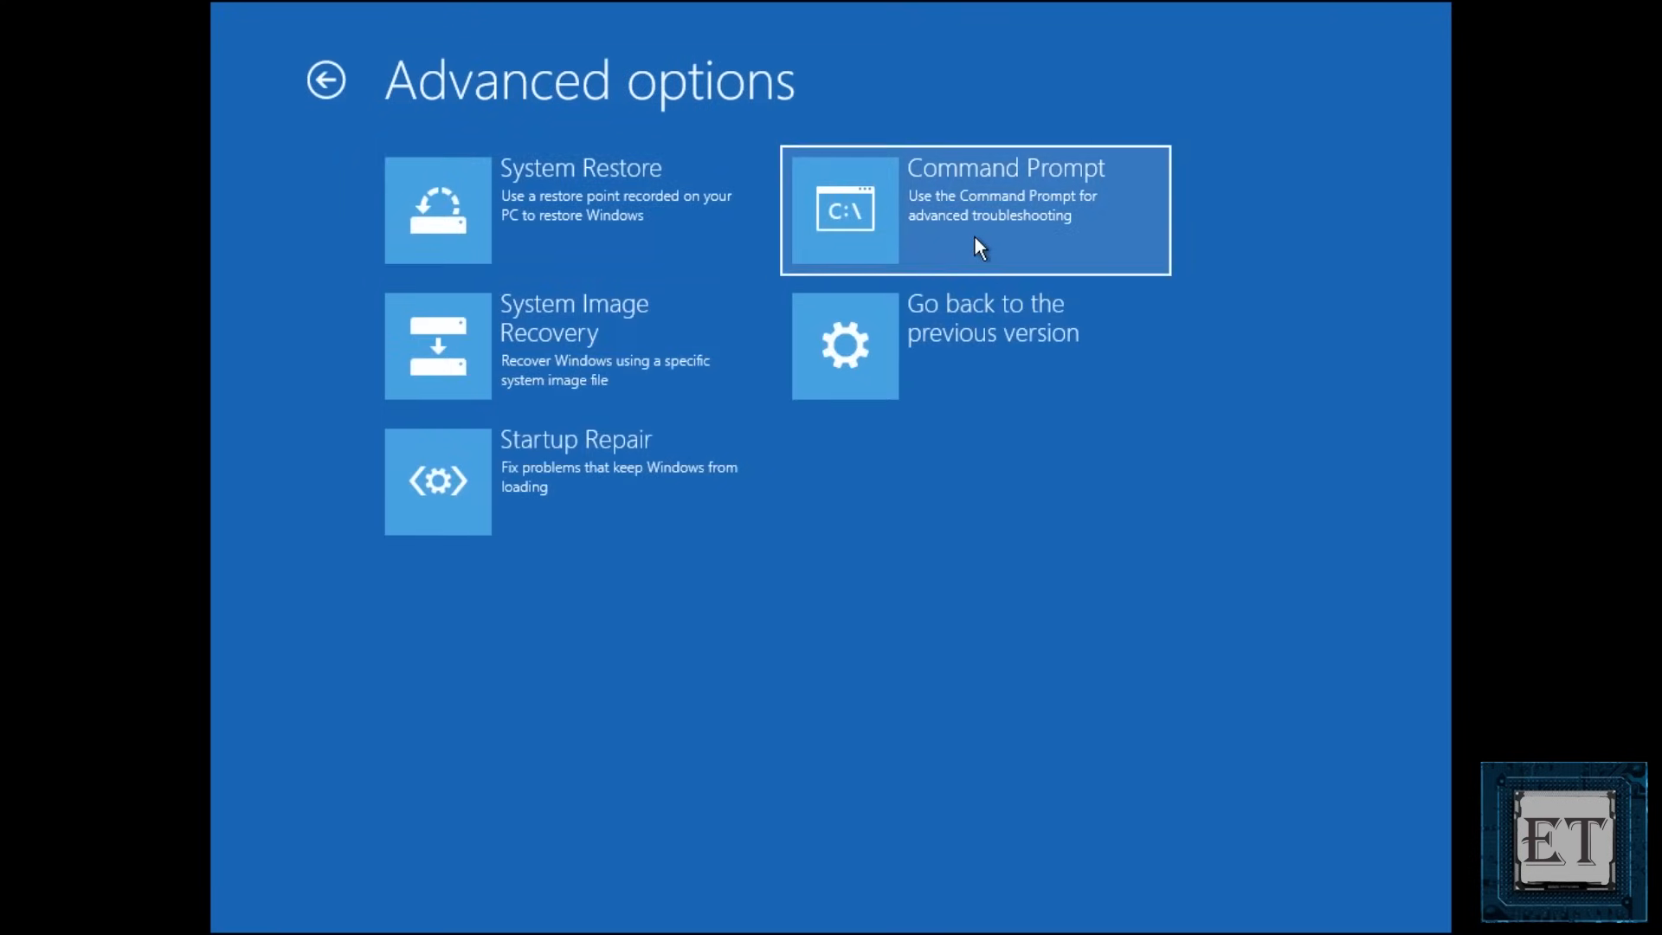
click(973, 209)
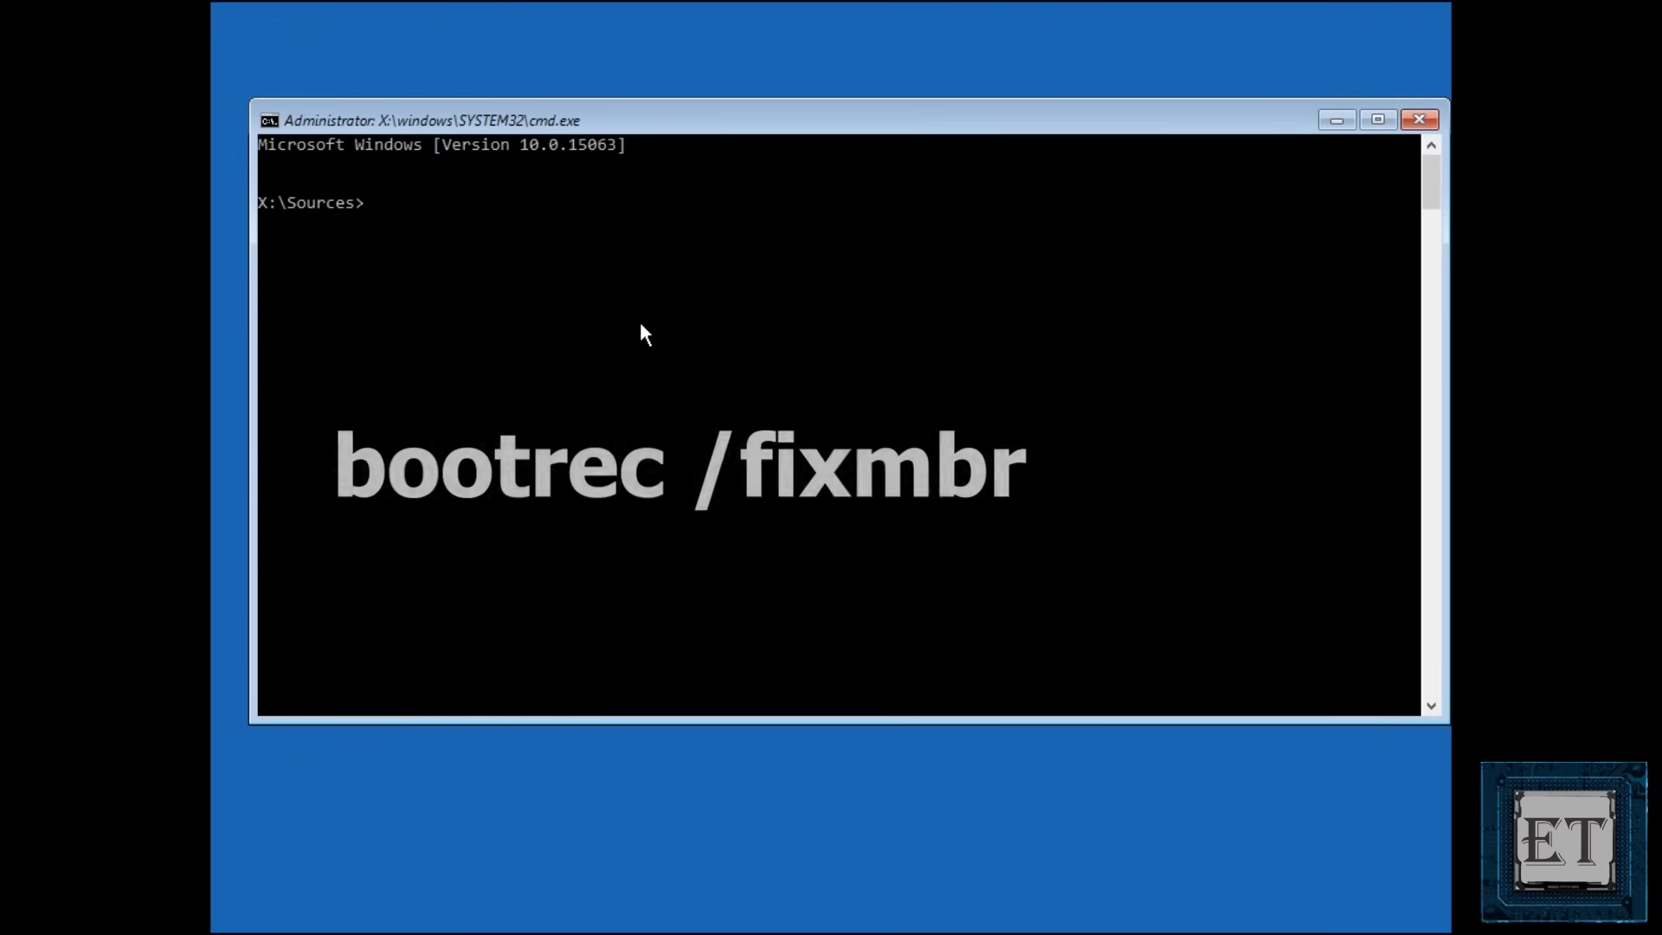
Step: Repair the master boot record and boot sector with bootrec /fixmbr and bootrec /fixboot
text(bootrec)
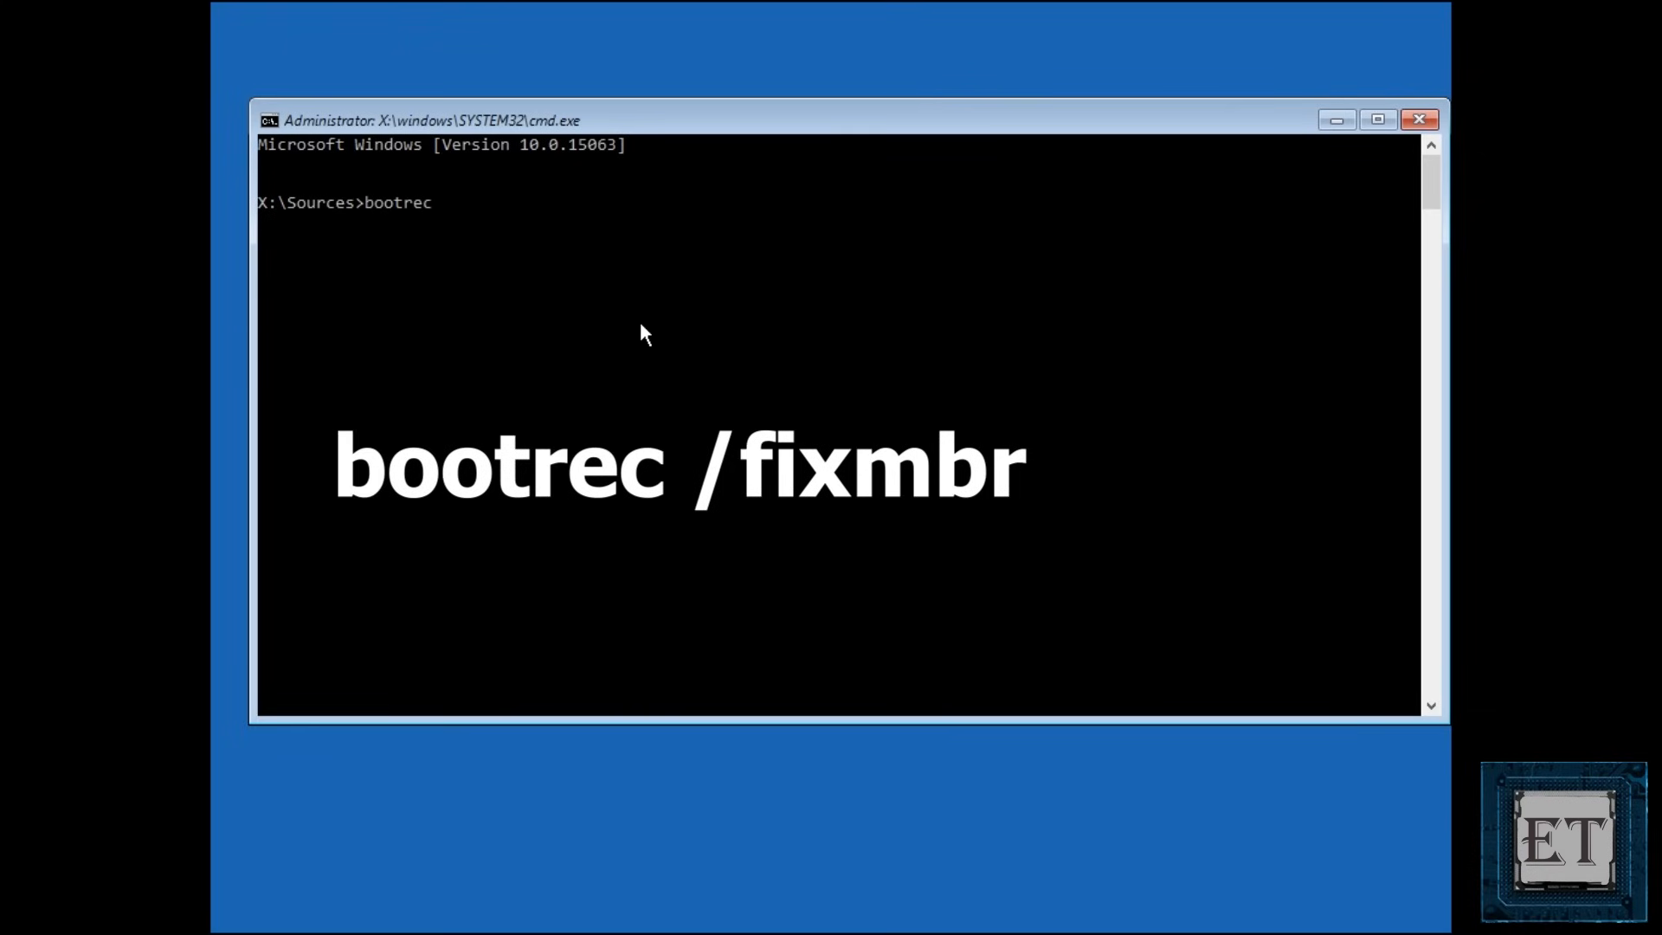
text(/)
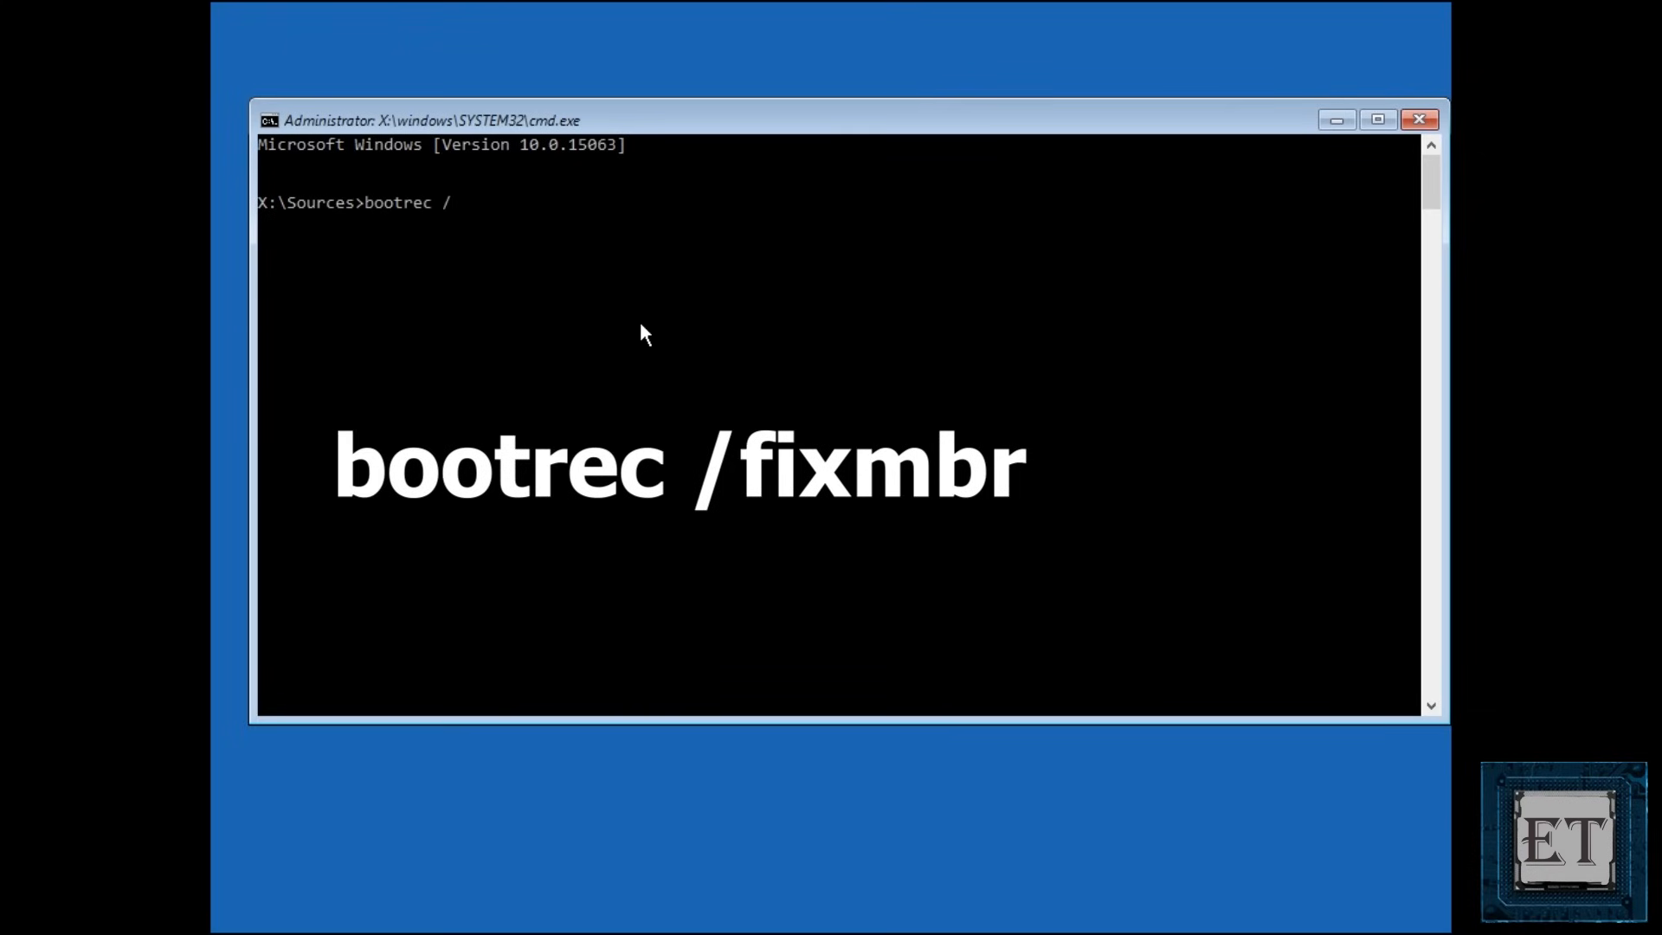
text(fixm)
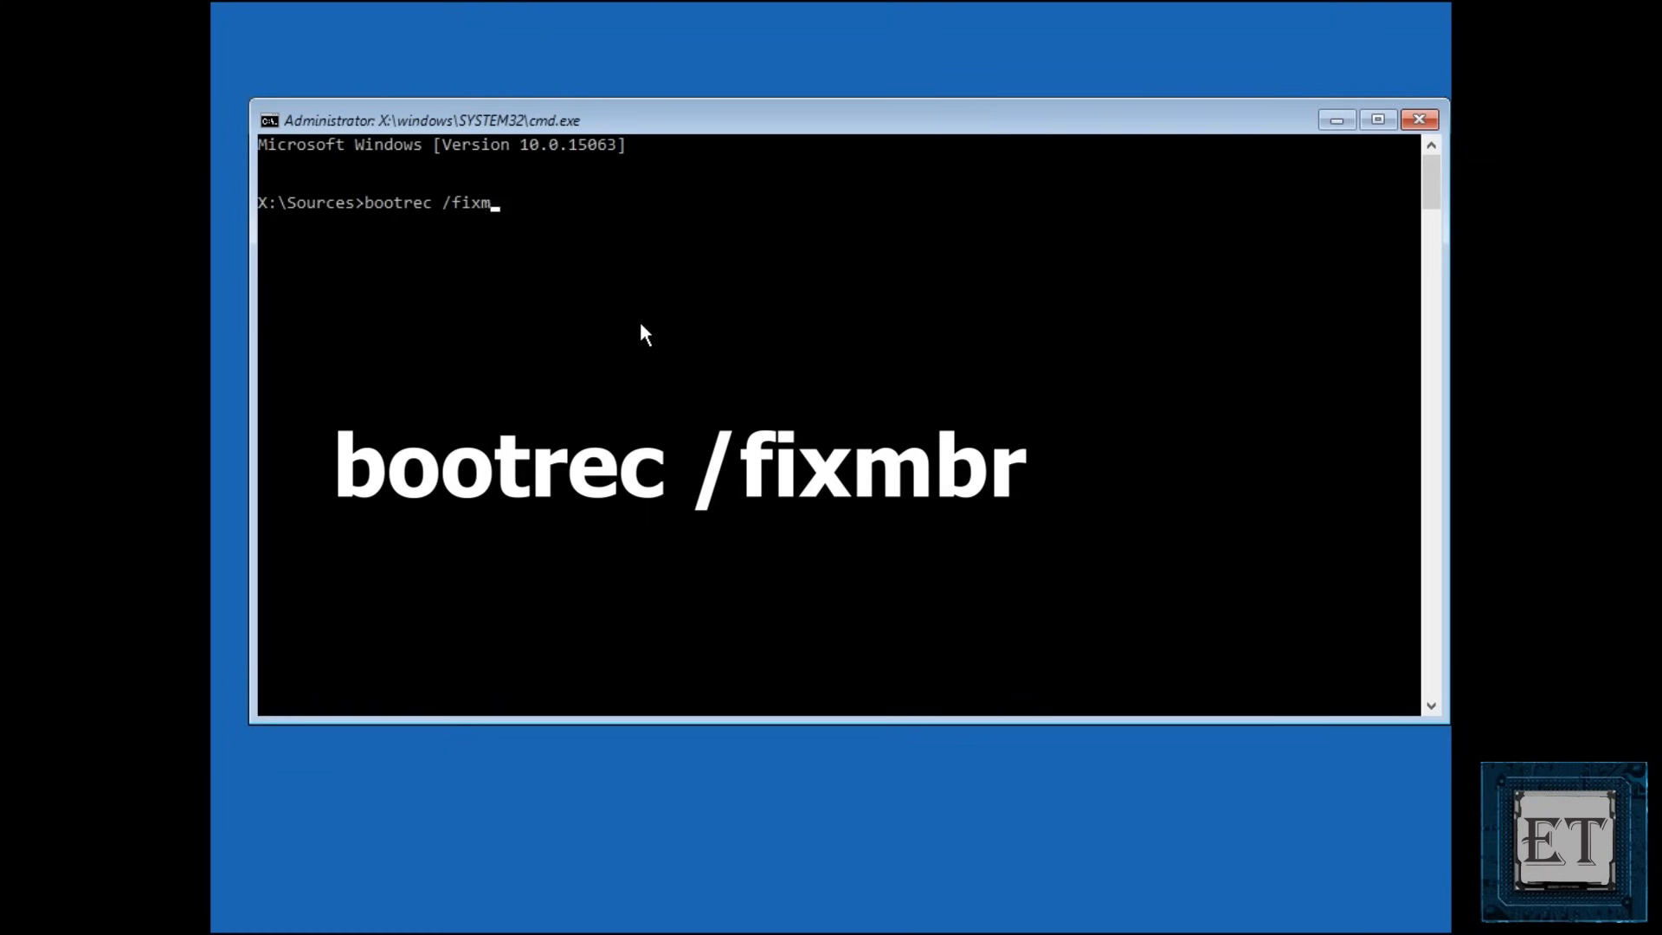
key(enter)
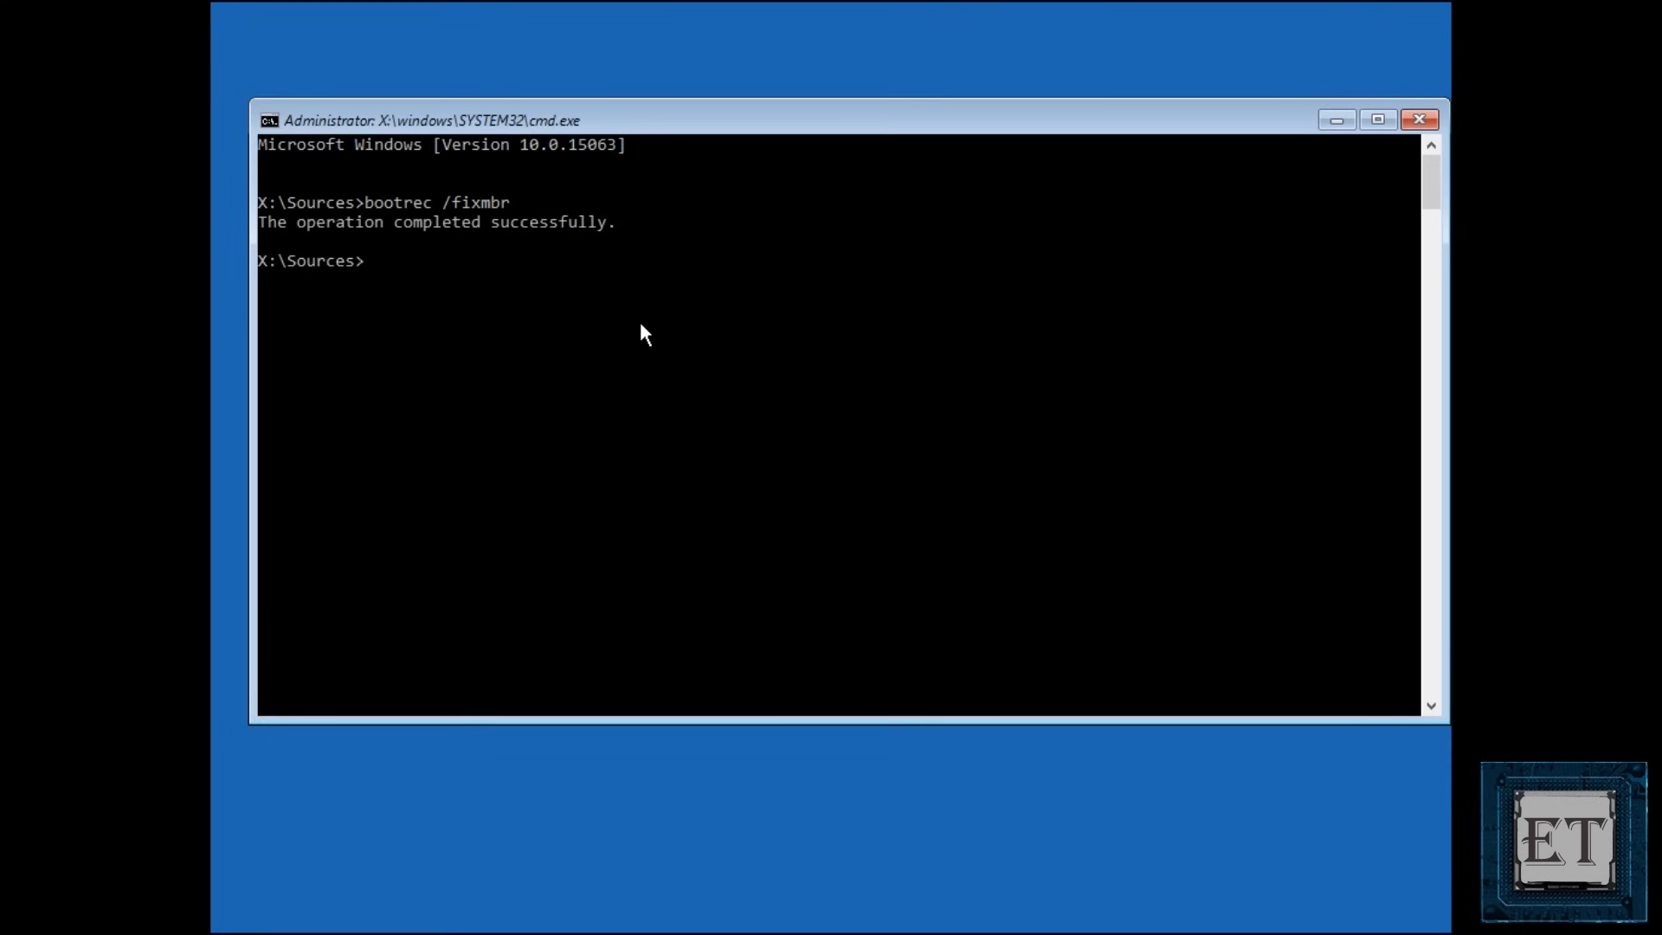
text(bootrec)
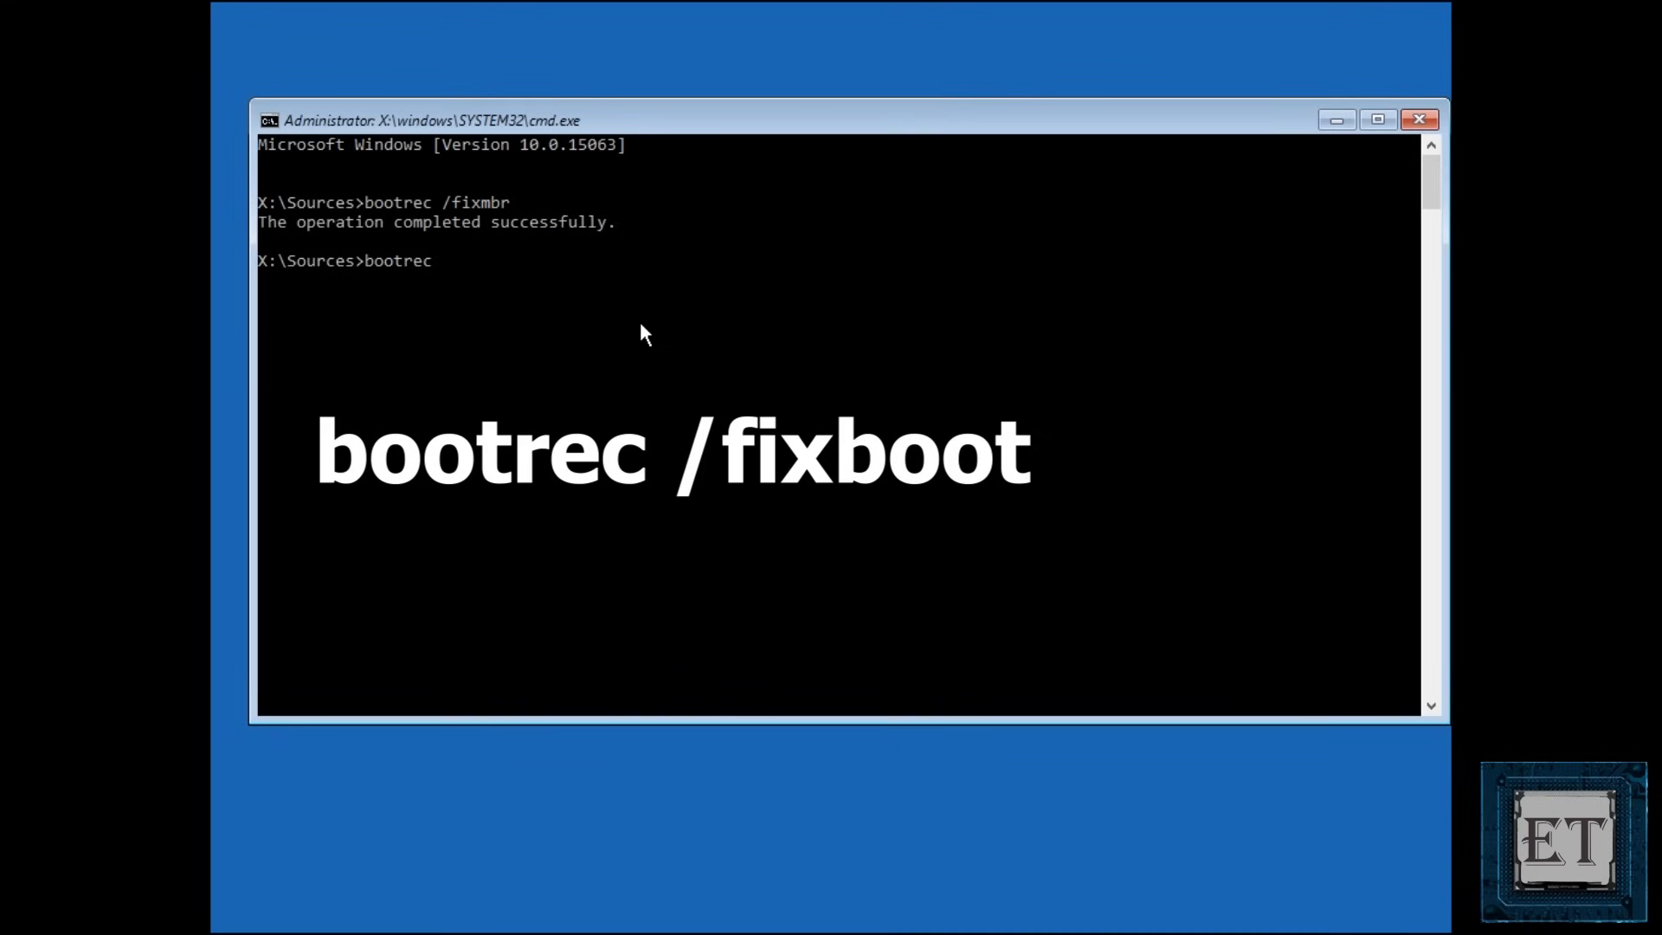
text(/)
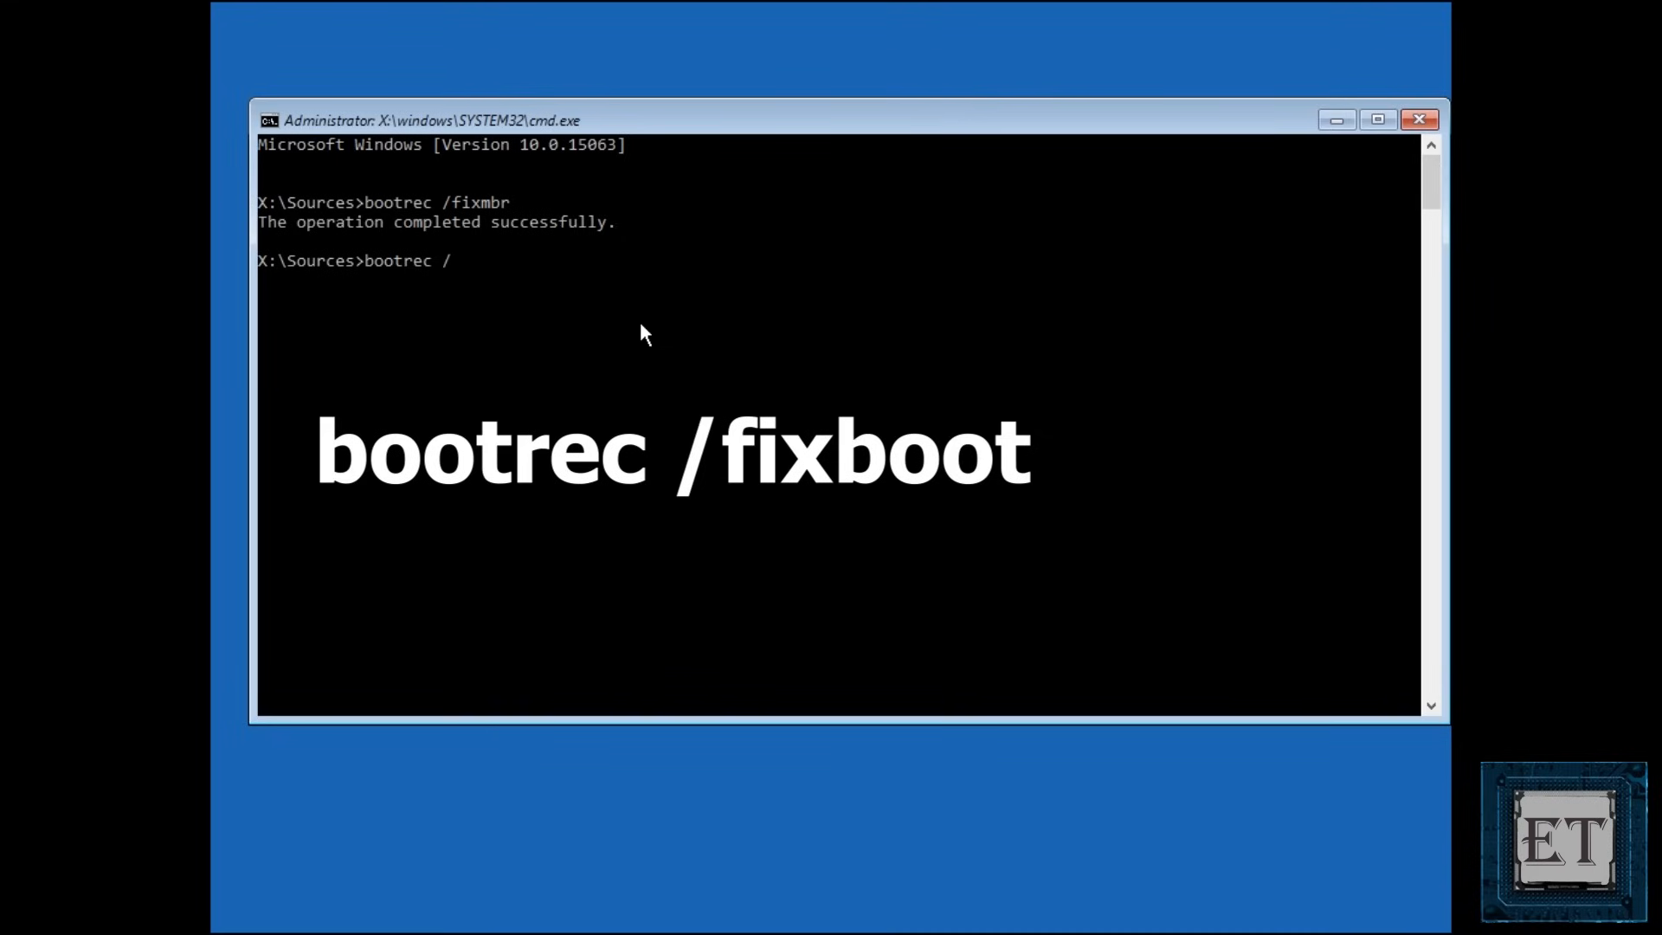
text(fixboot)
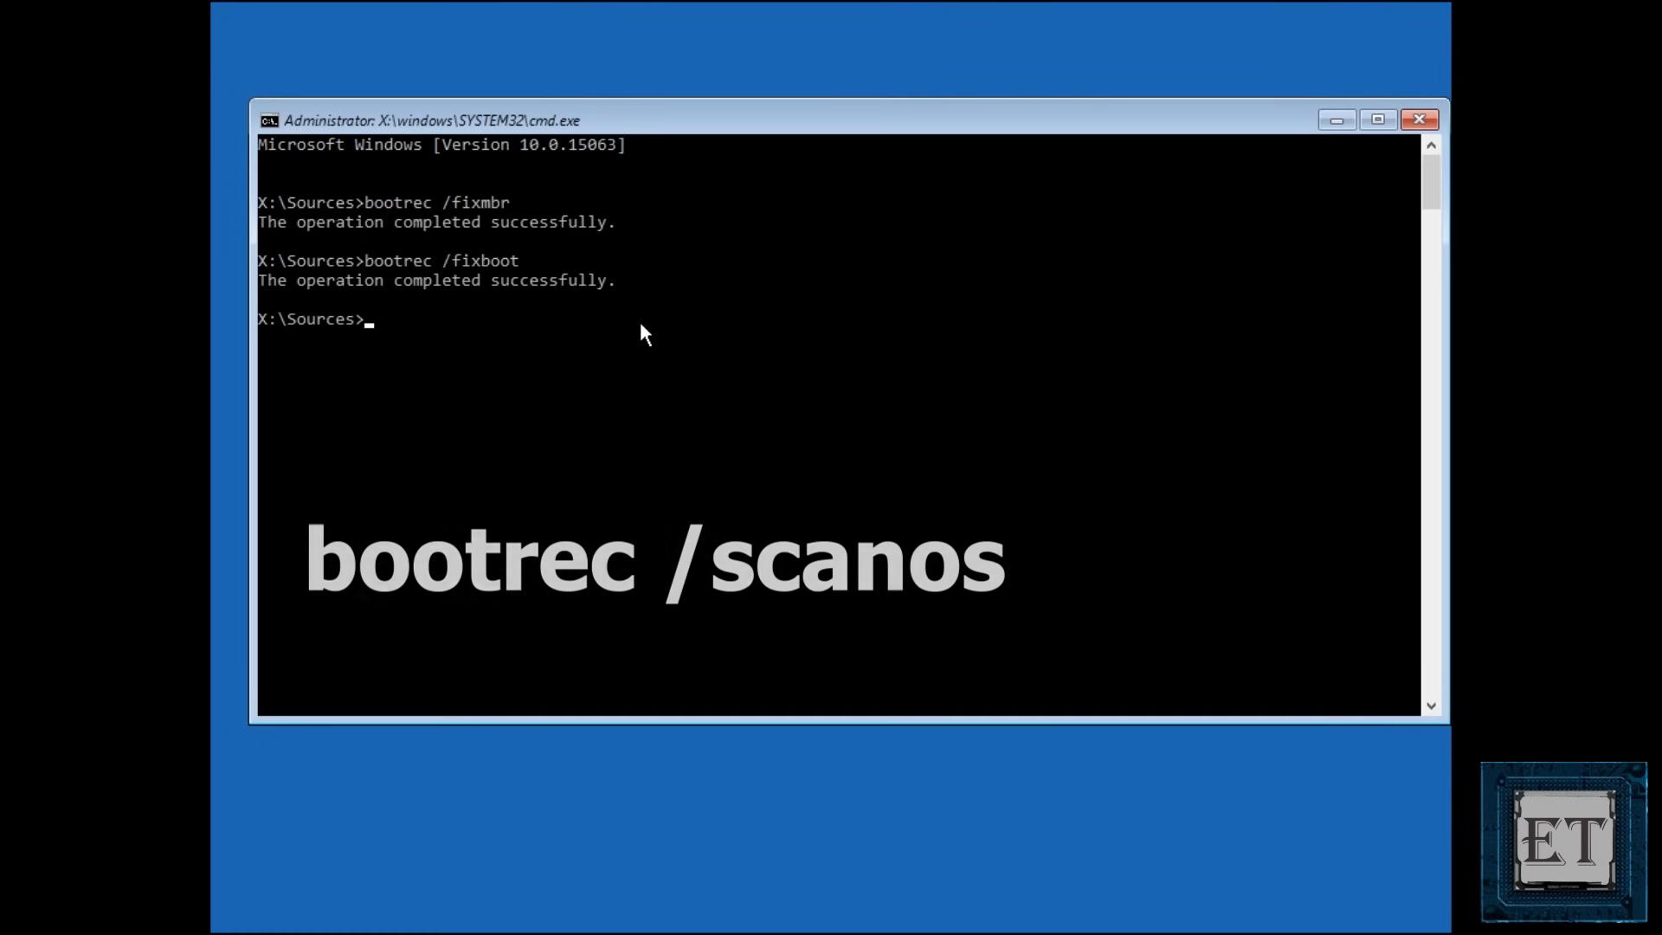
Step: Scan all disks for Windows installations with bootrec /scanos, finding E:\Windows
text(bootrec)
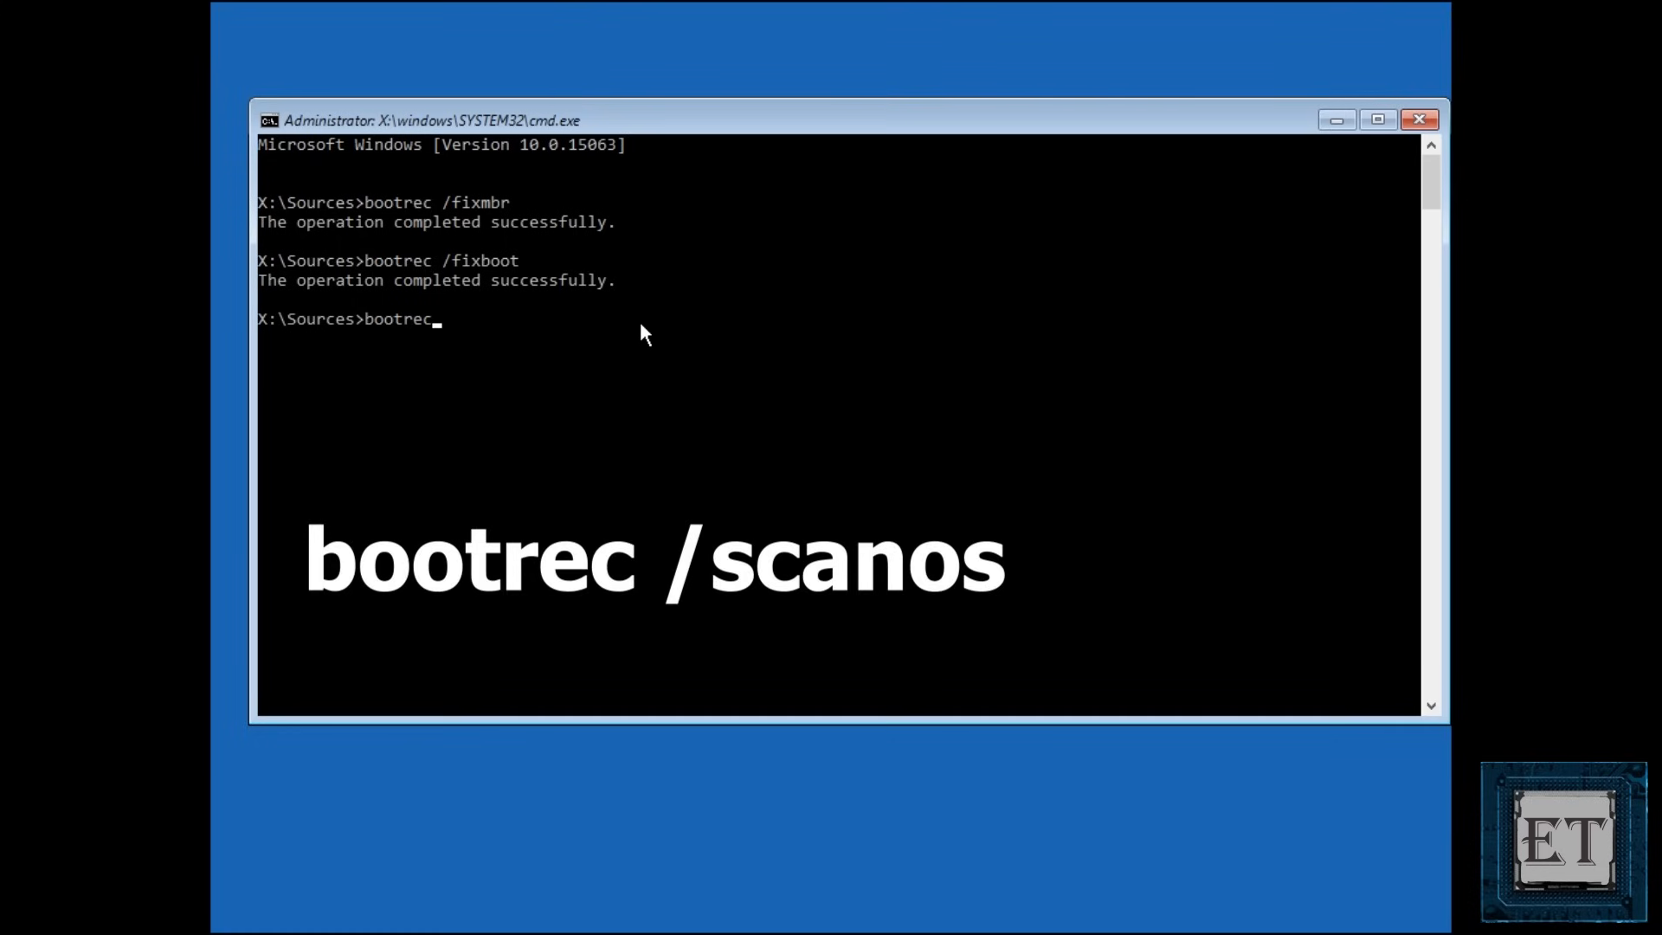
text(/)
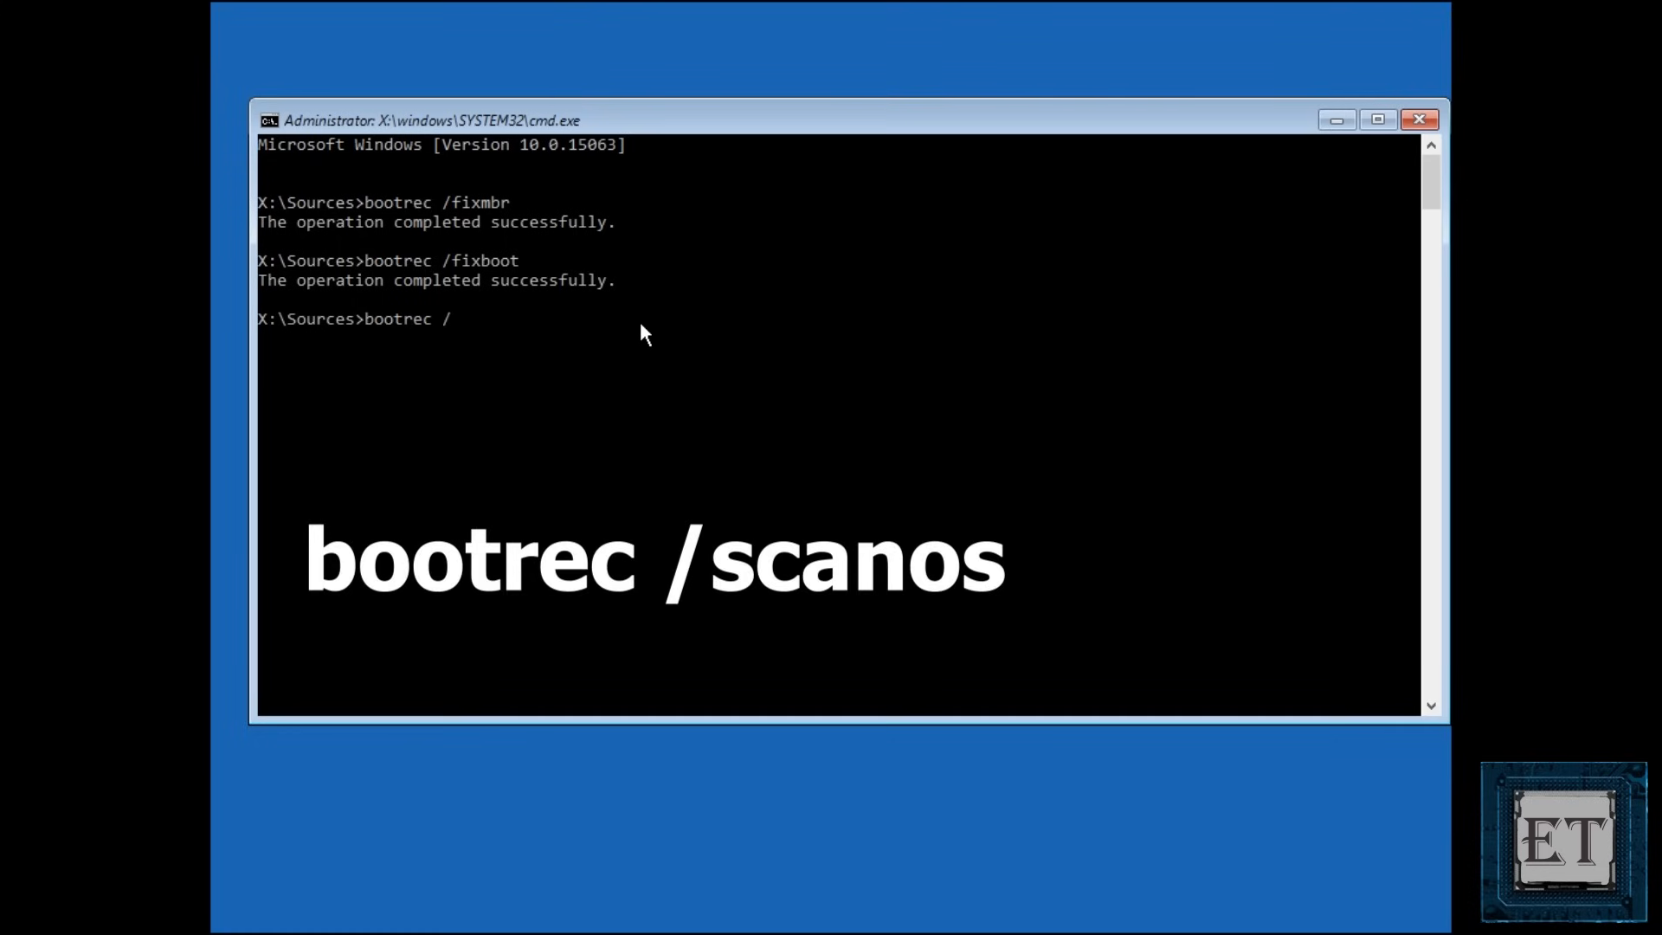
text(scan)
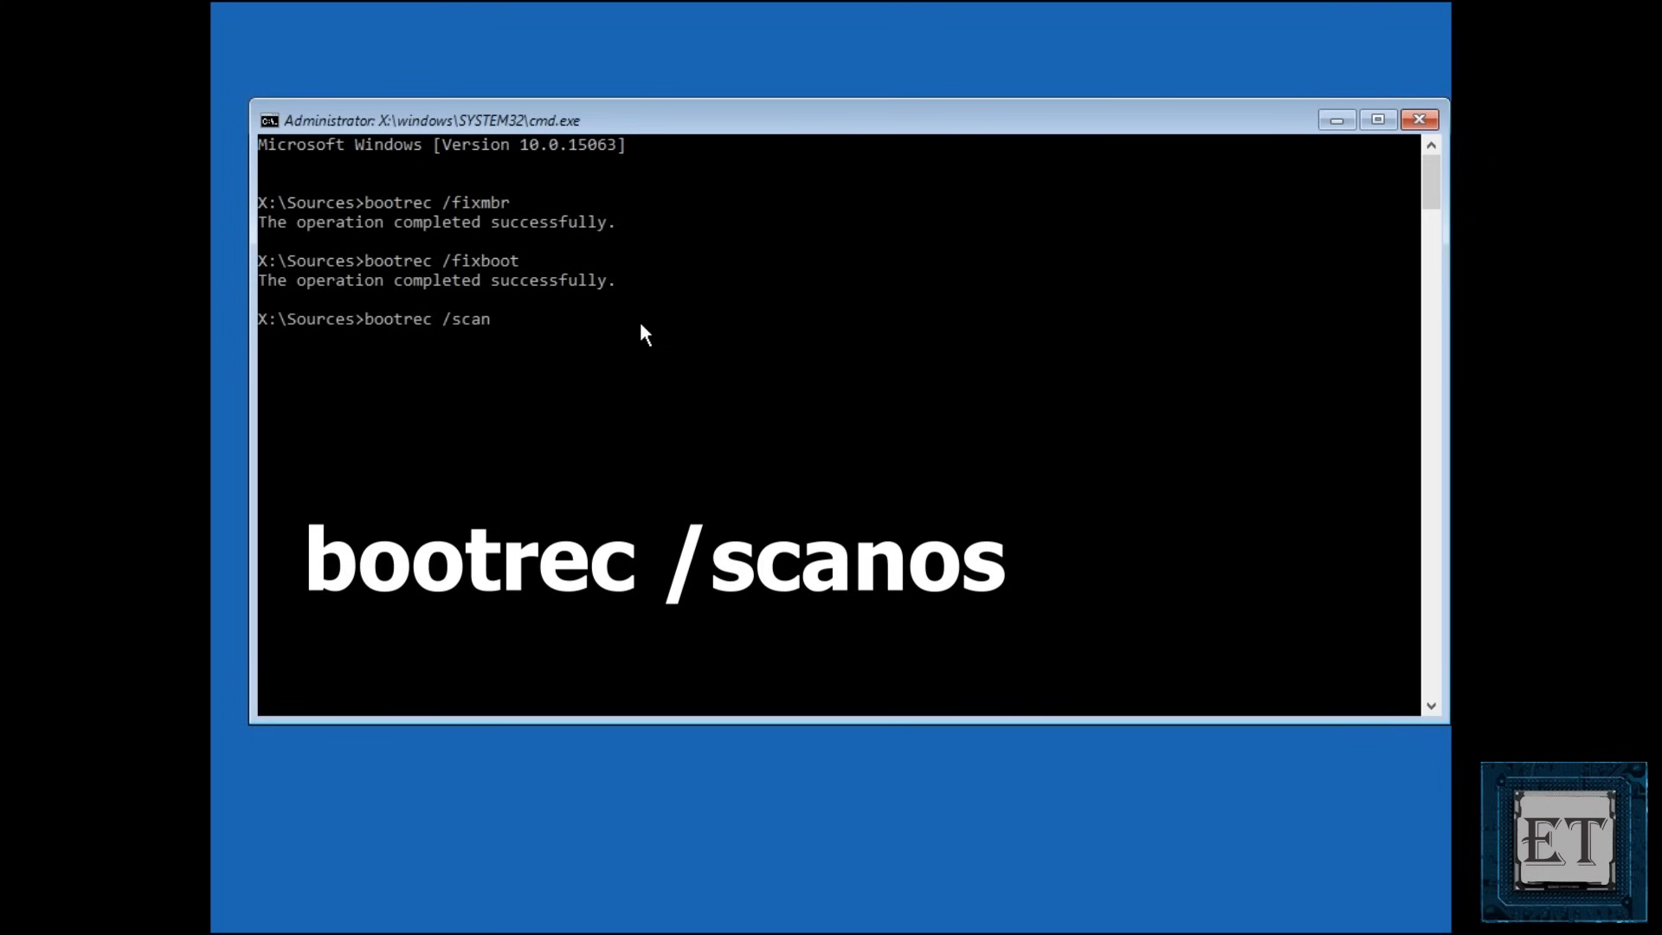
text(os)
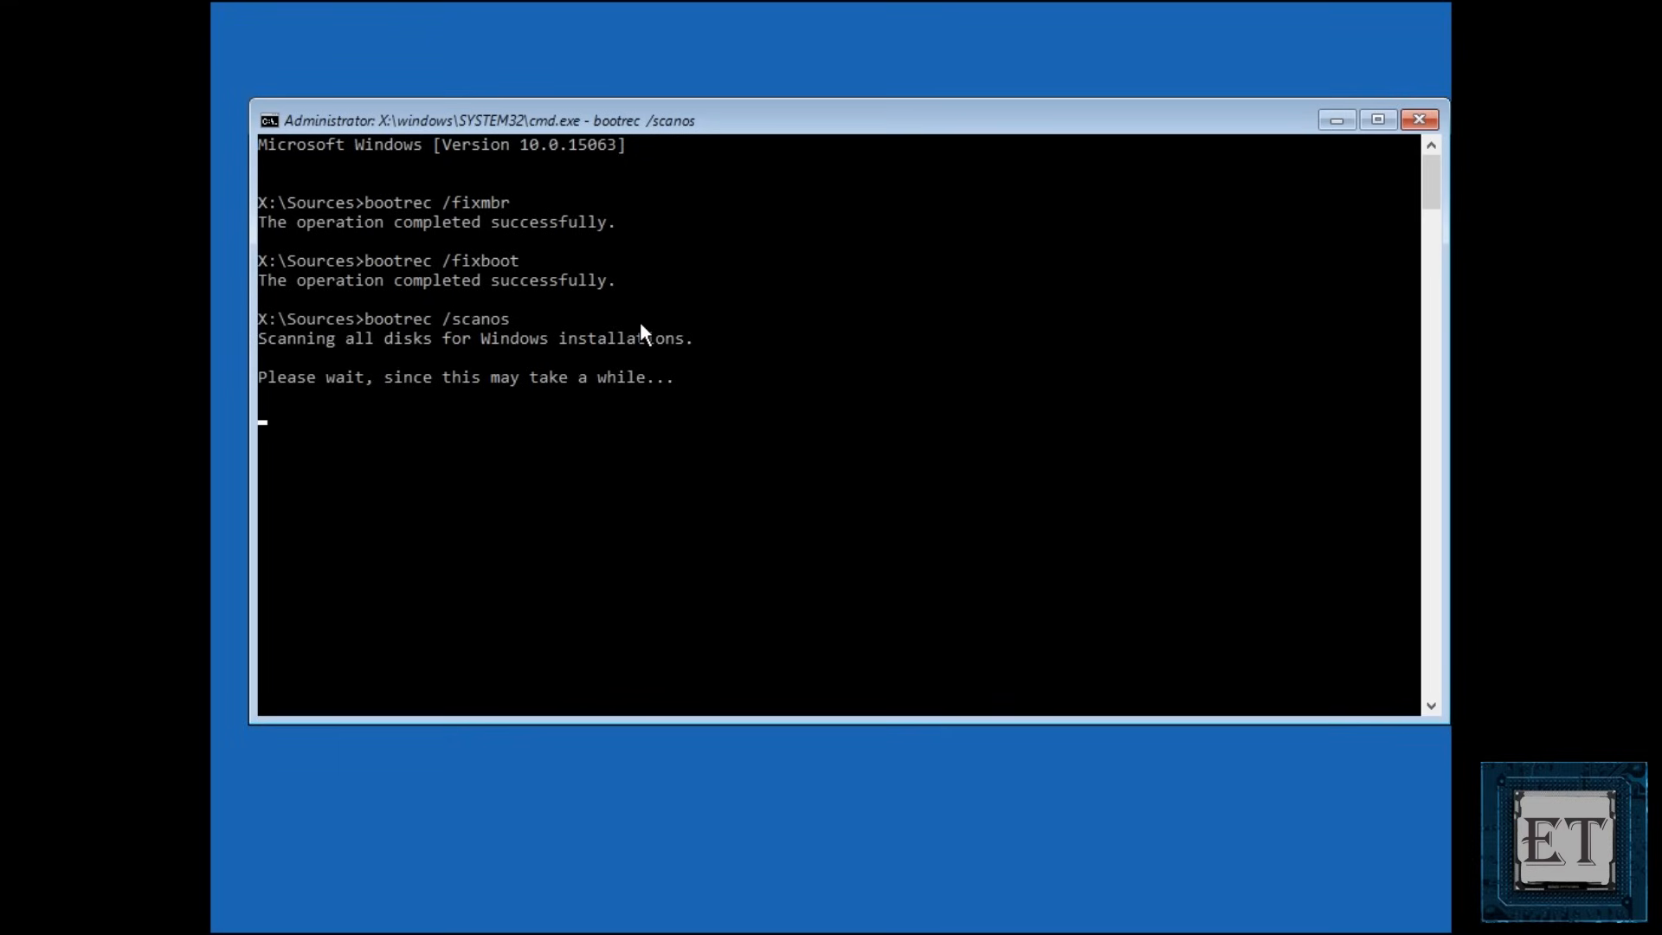
mouse_move(997, 410)
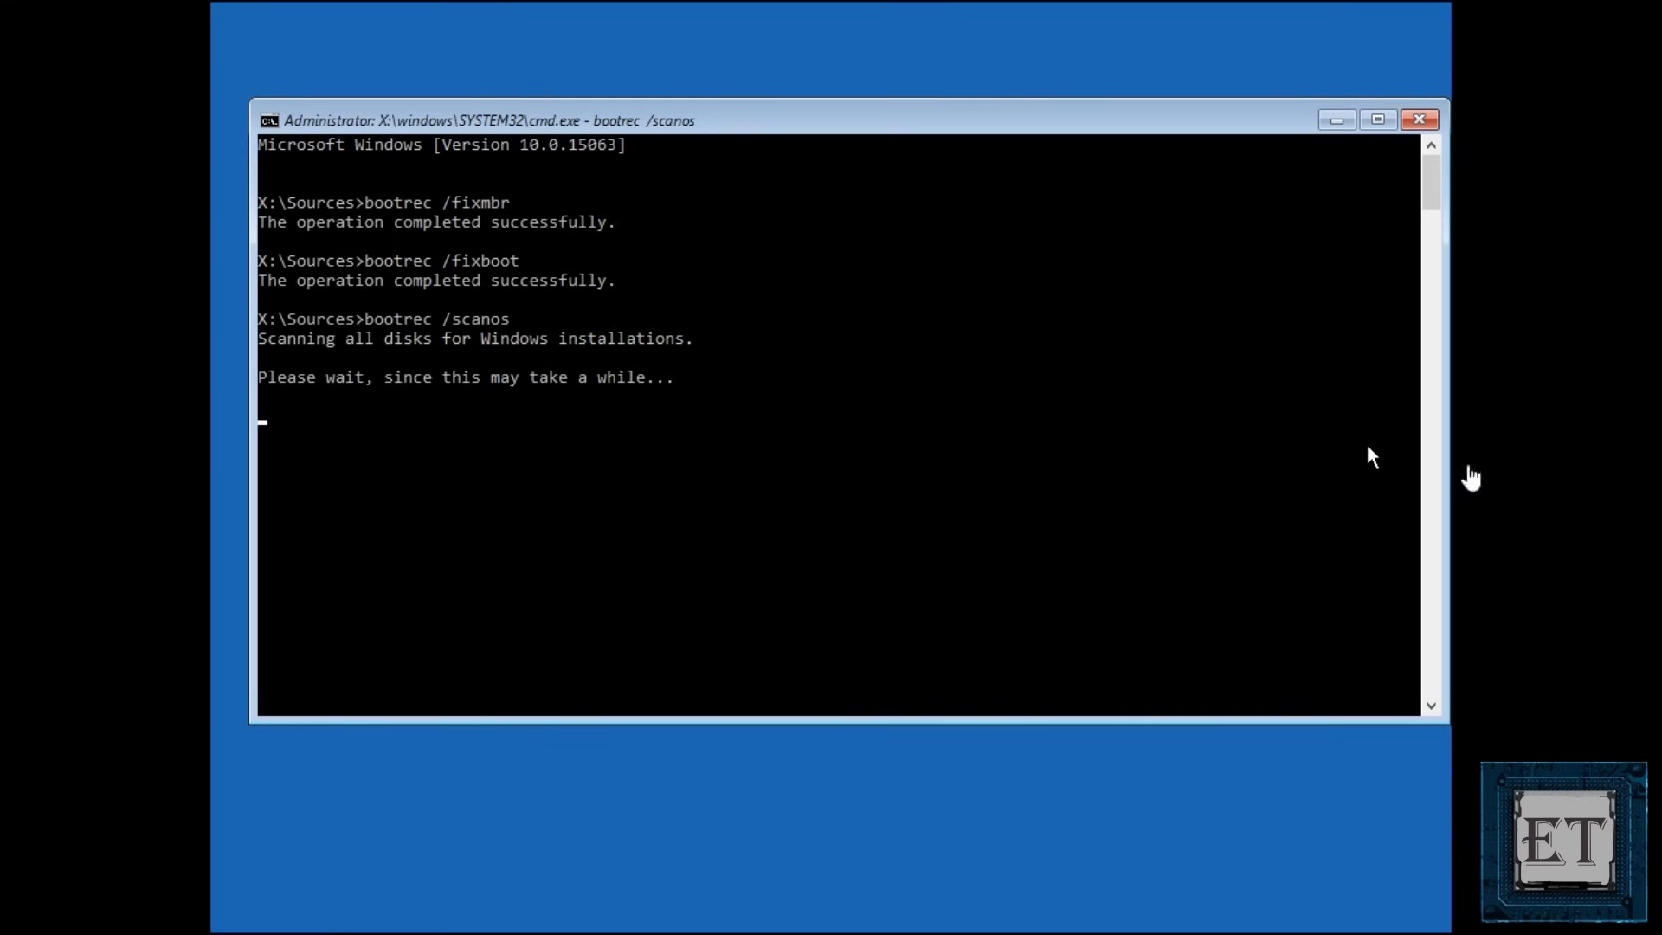
mouse_move(1443, 459)
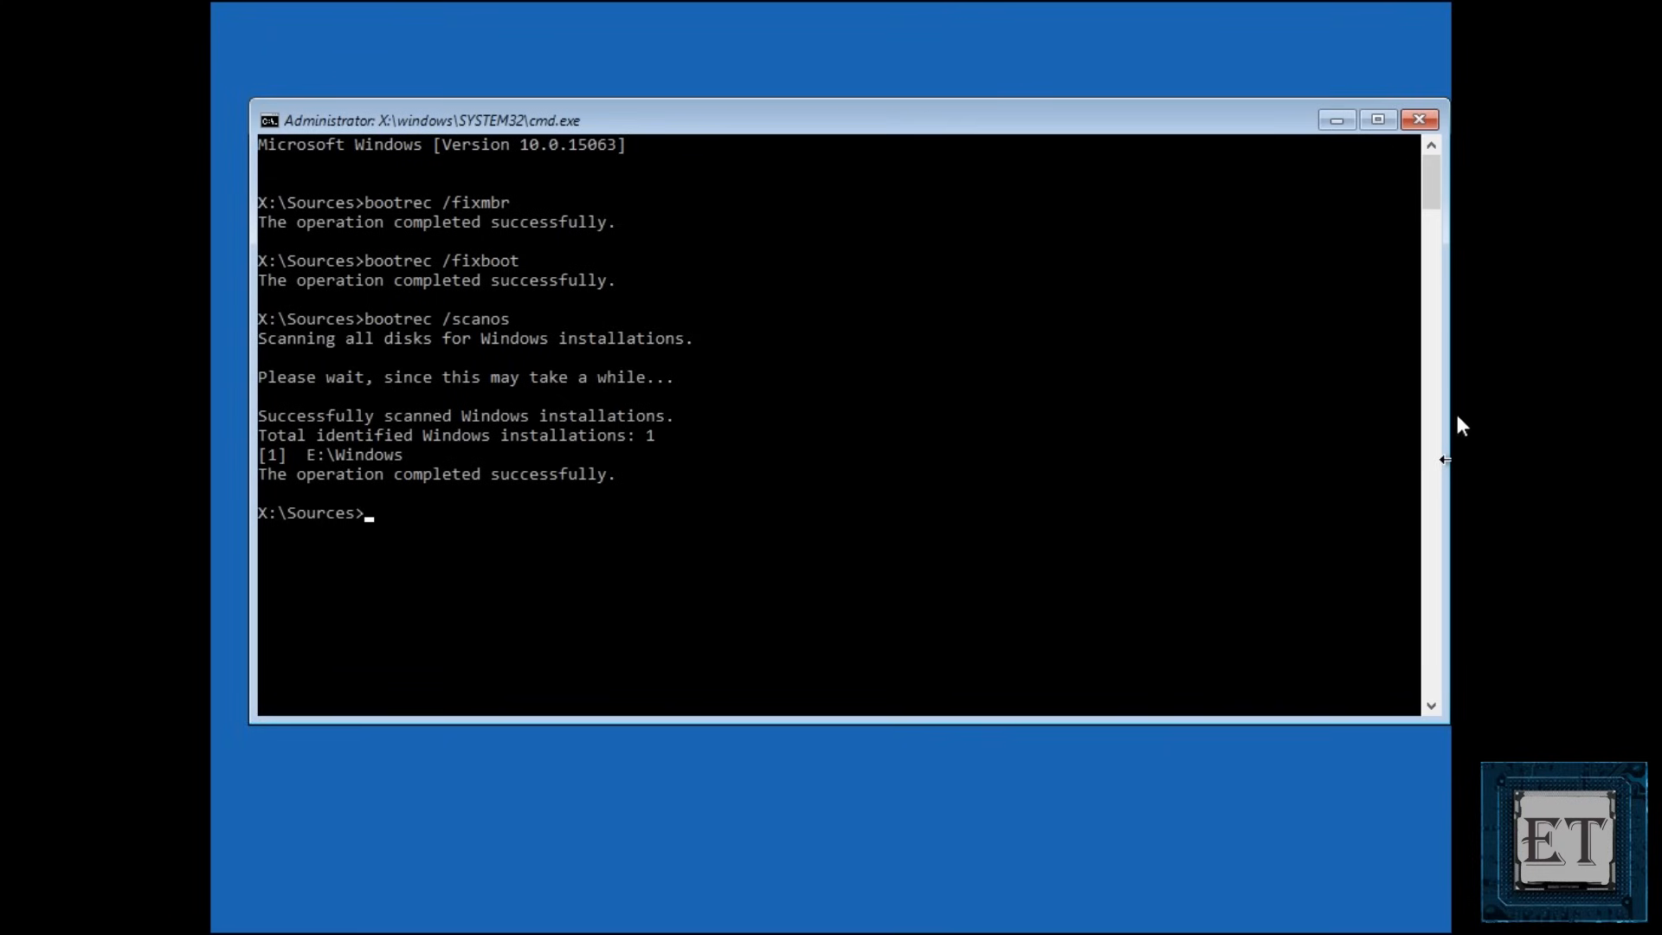
mouse_move(349, 450)
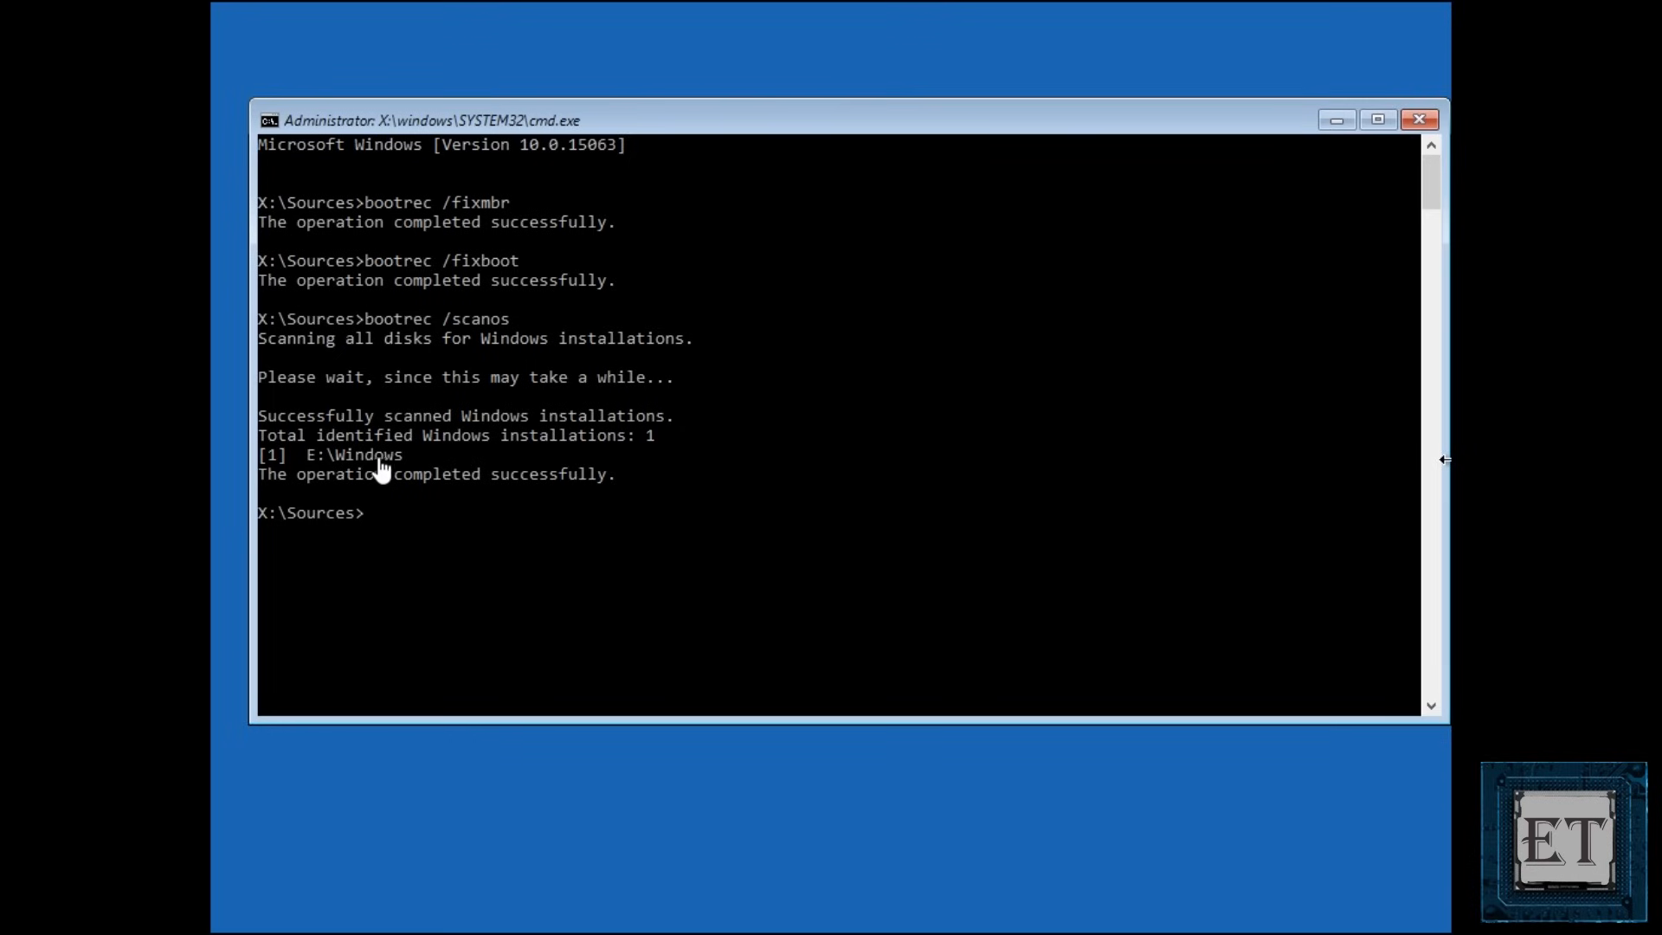
mouse_move(427, 521)
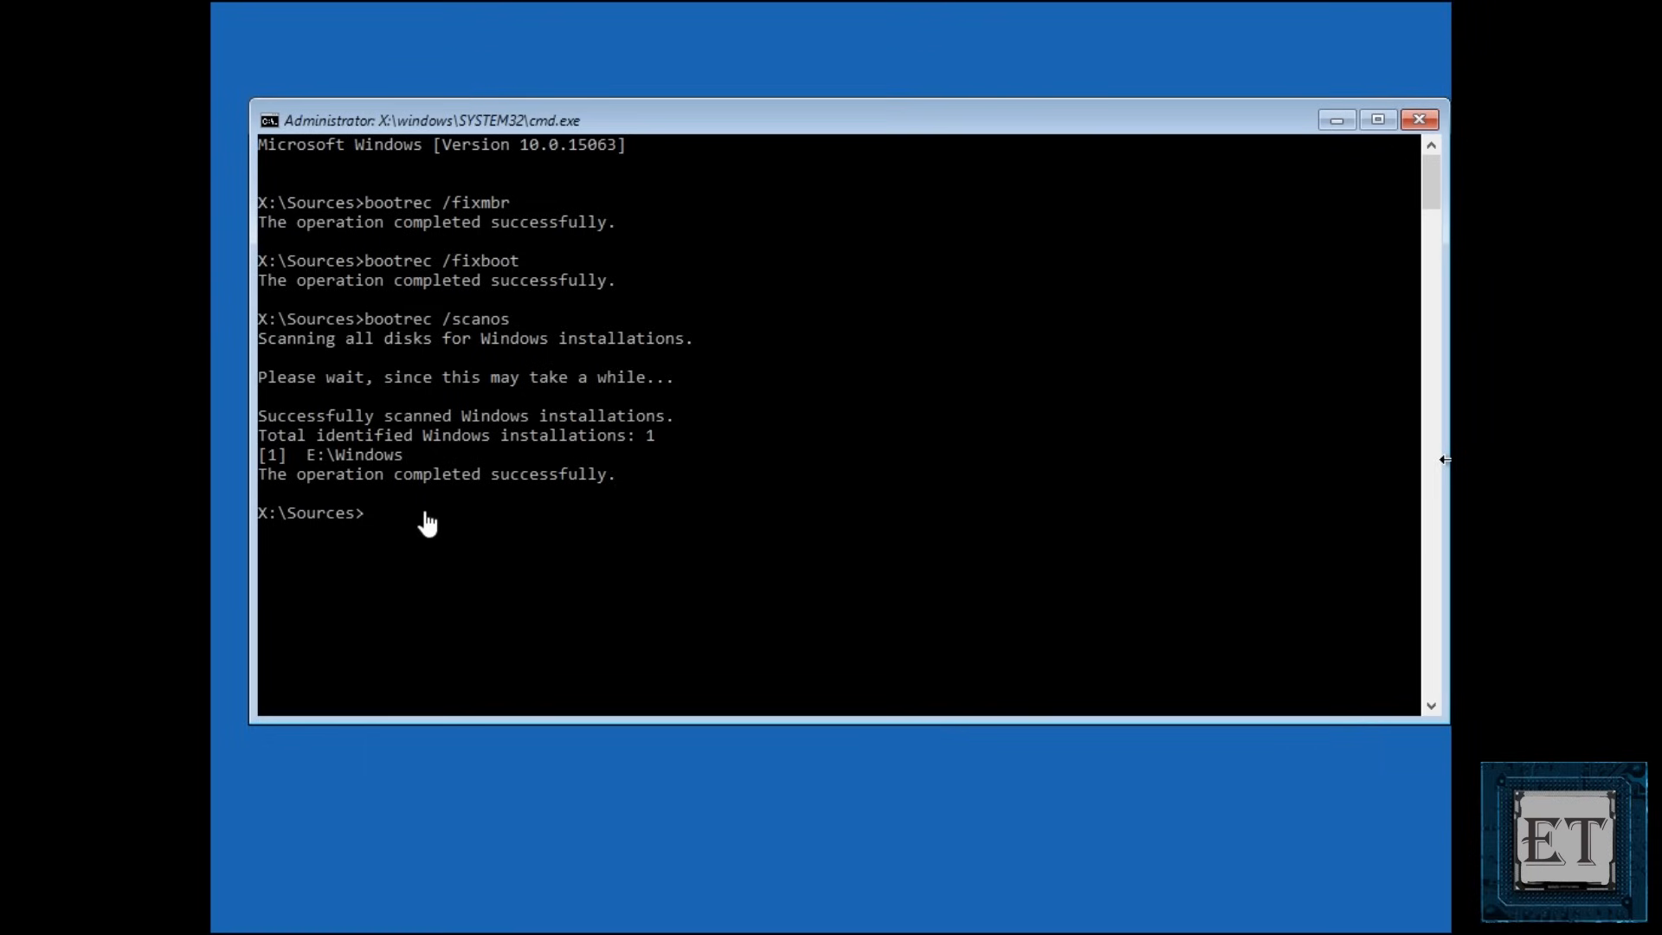
mouse_move(562, 565)
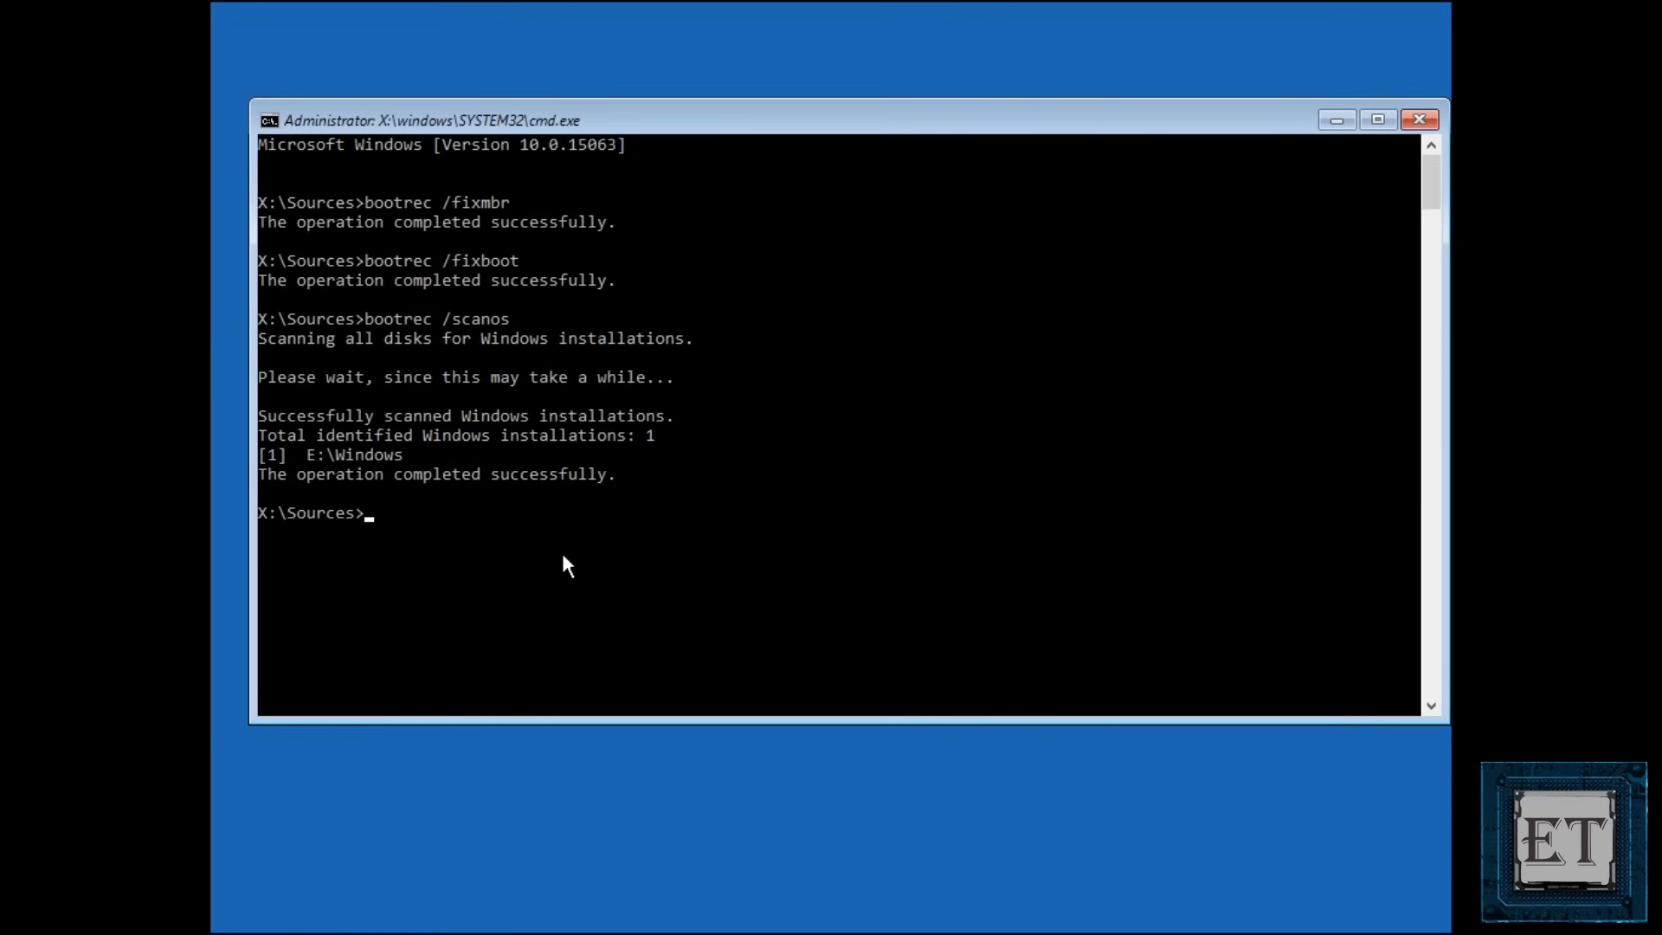
Step: Run bootrec /rebuildbcd and answer A to add the E:\Windows installation to the boot list
text(bootrec)
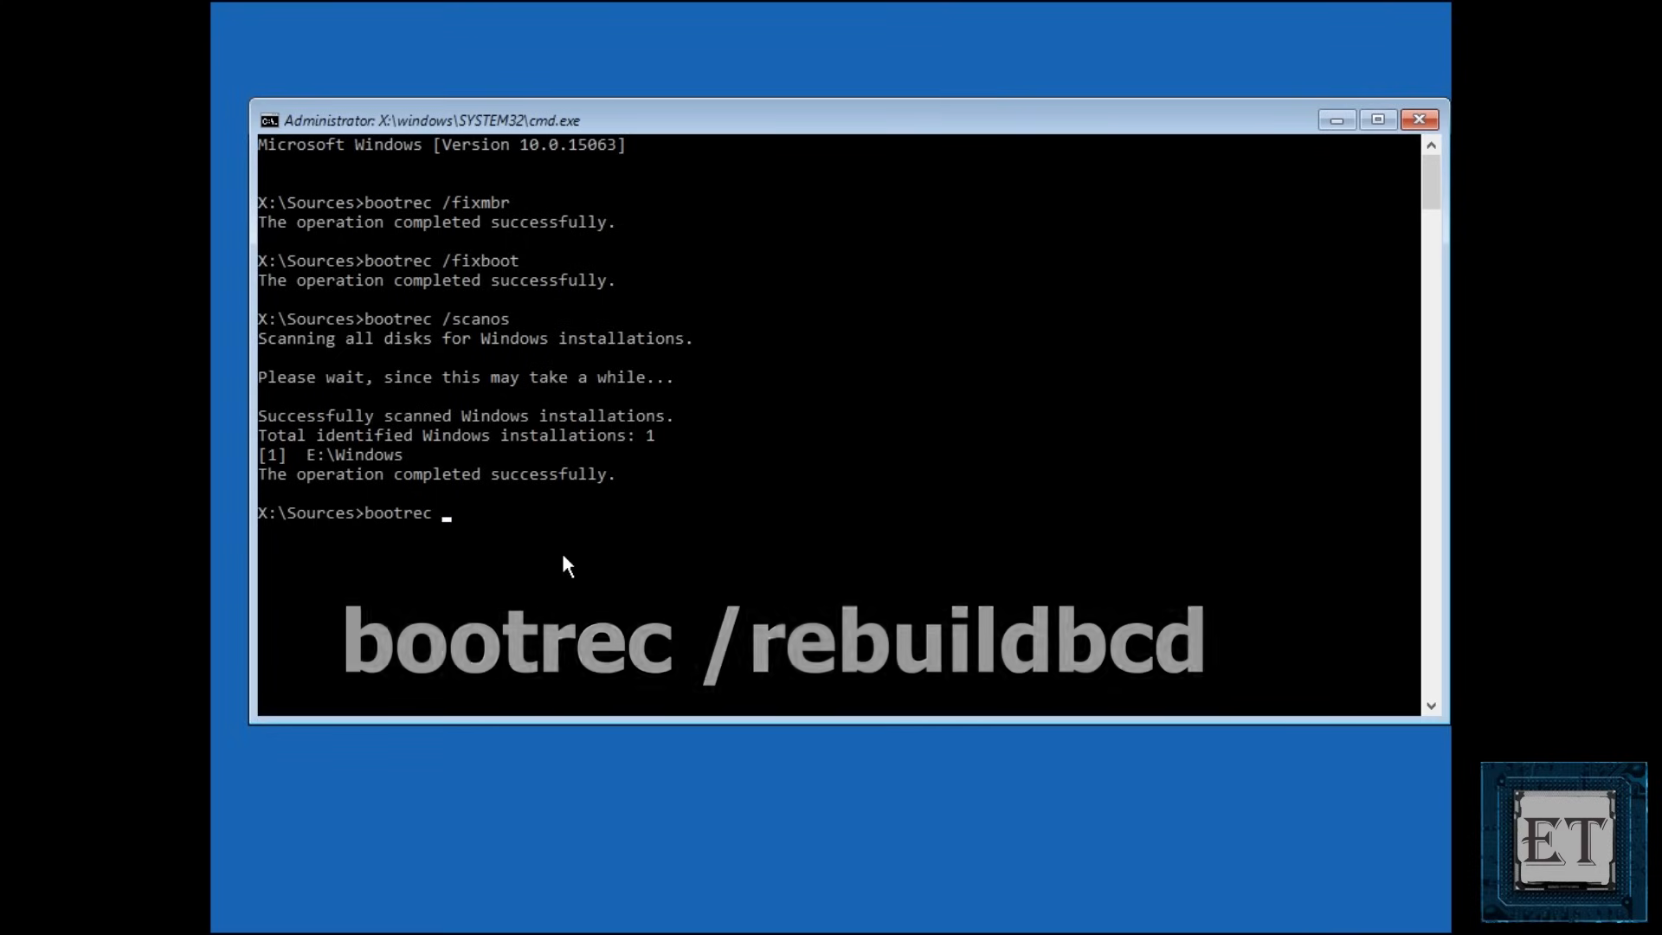
text(/rebui)
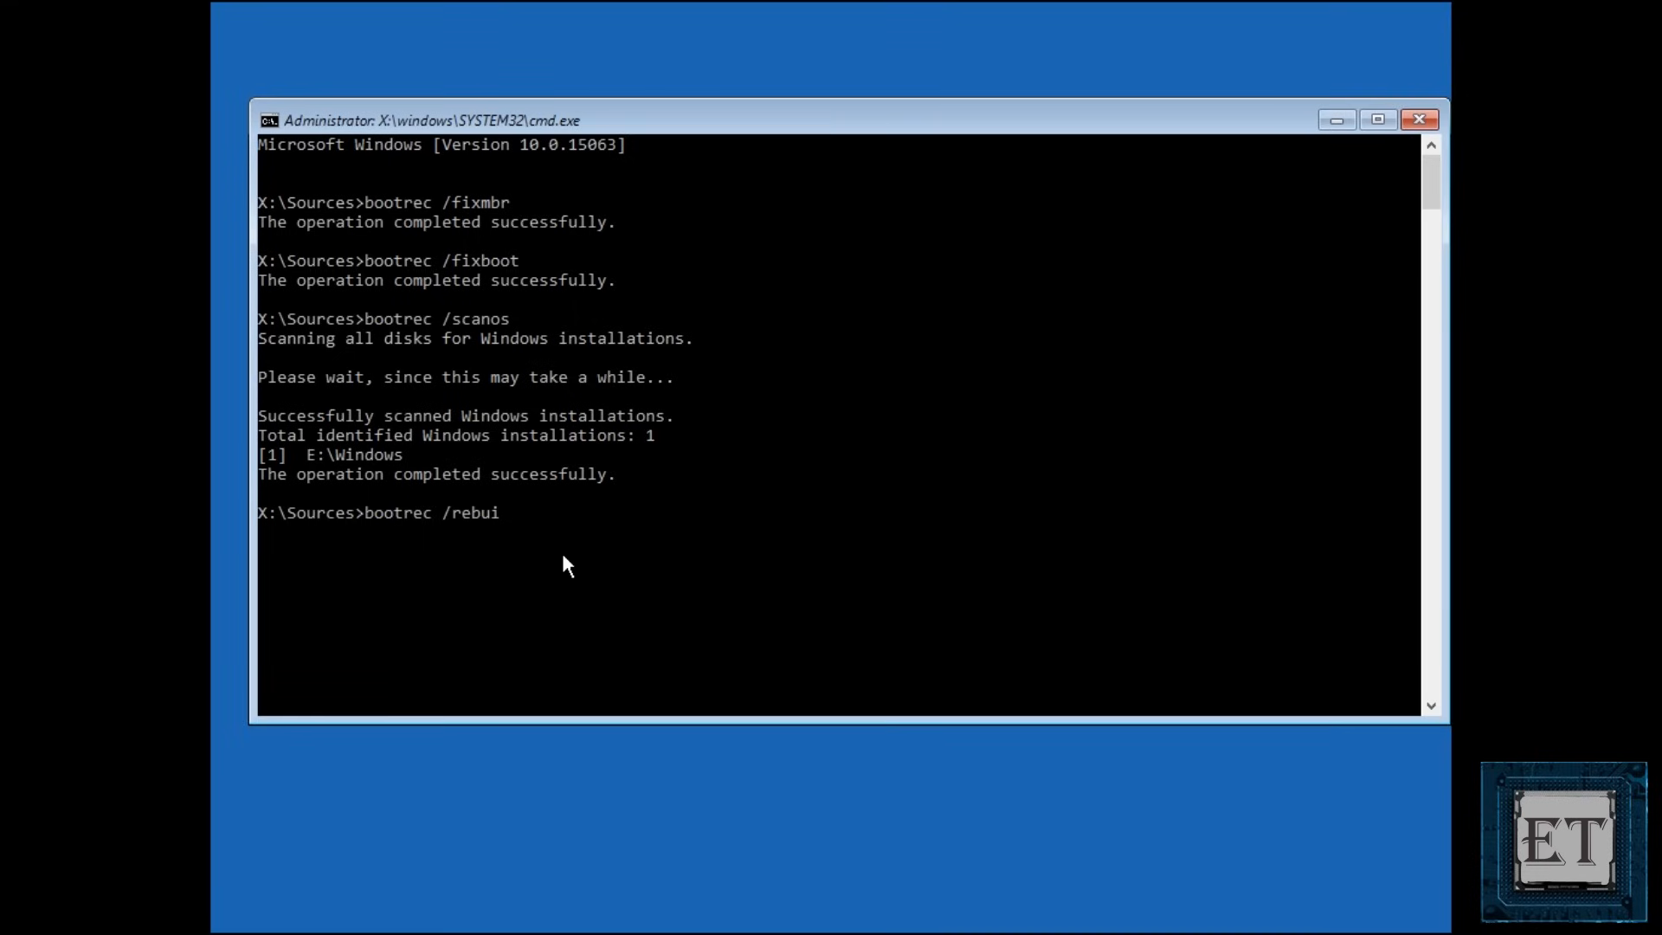
text(ldbcd)
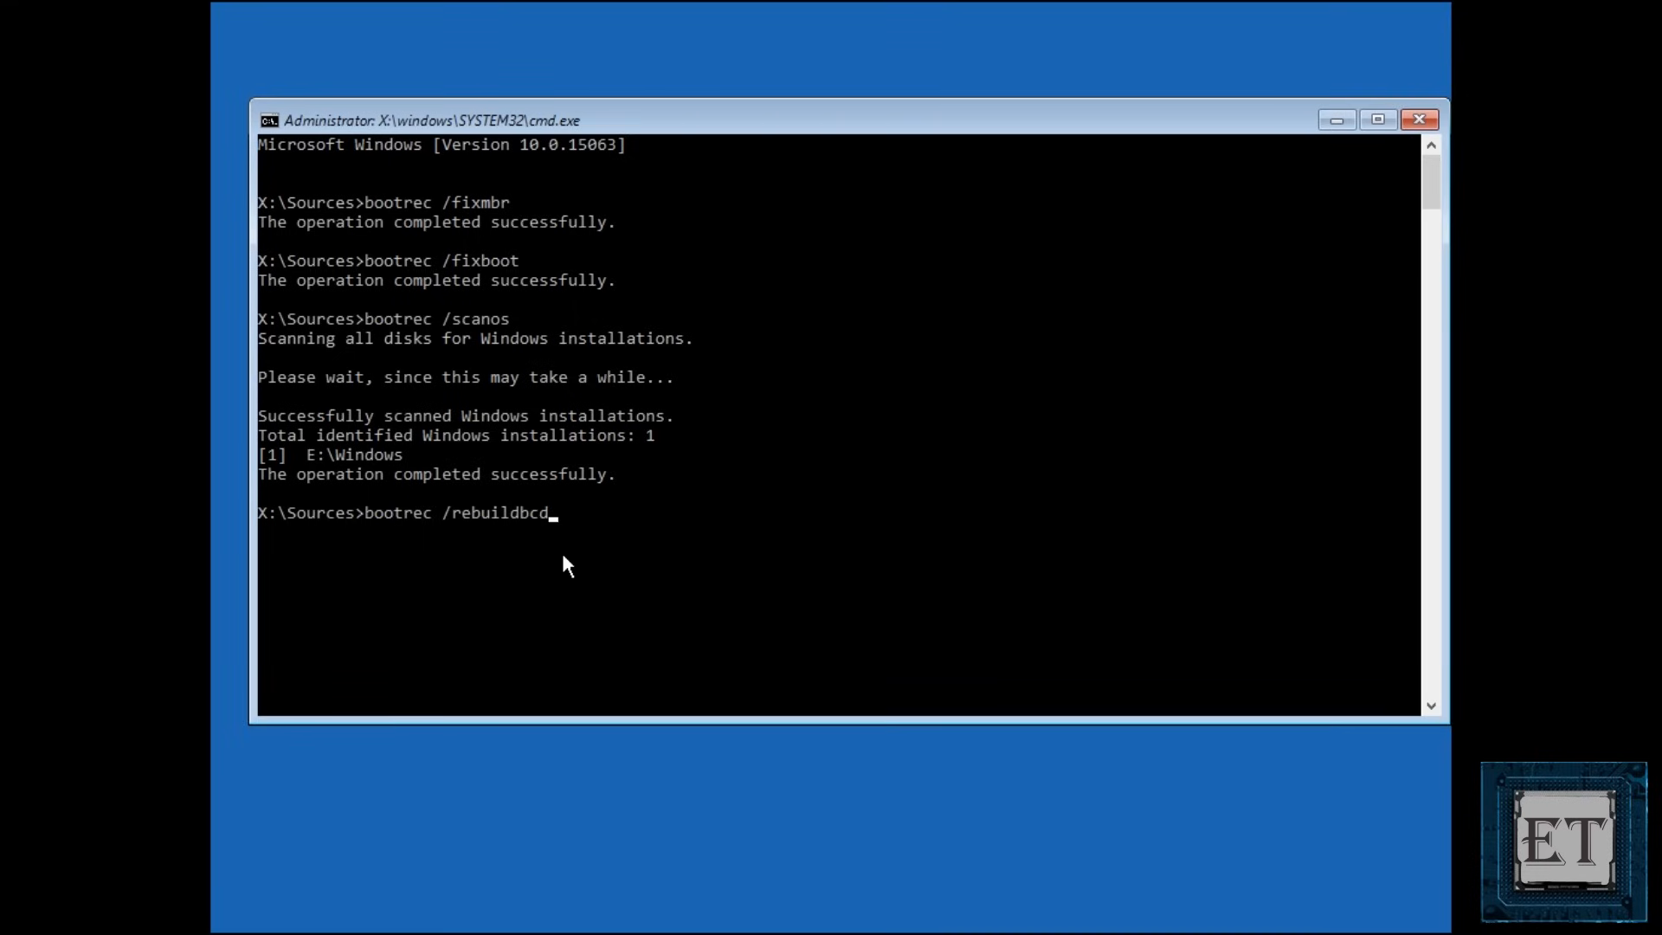
key(enter)
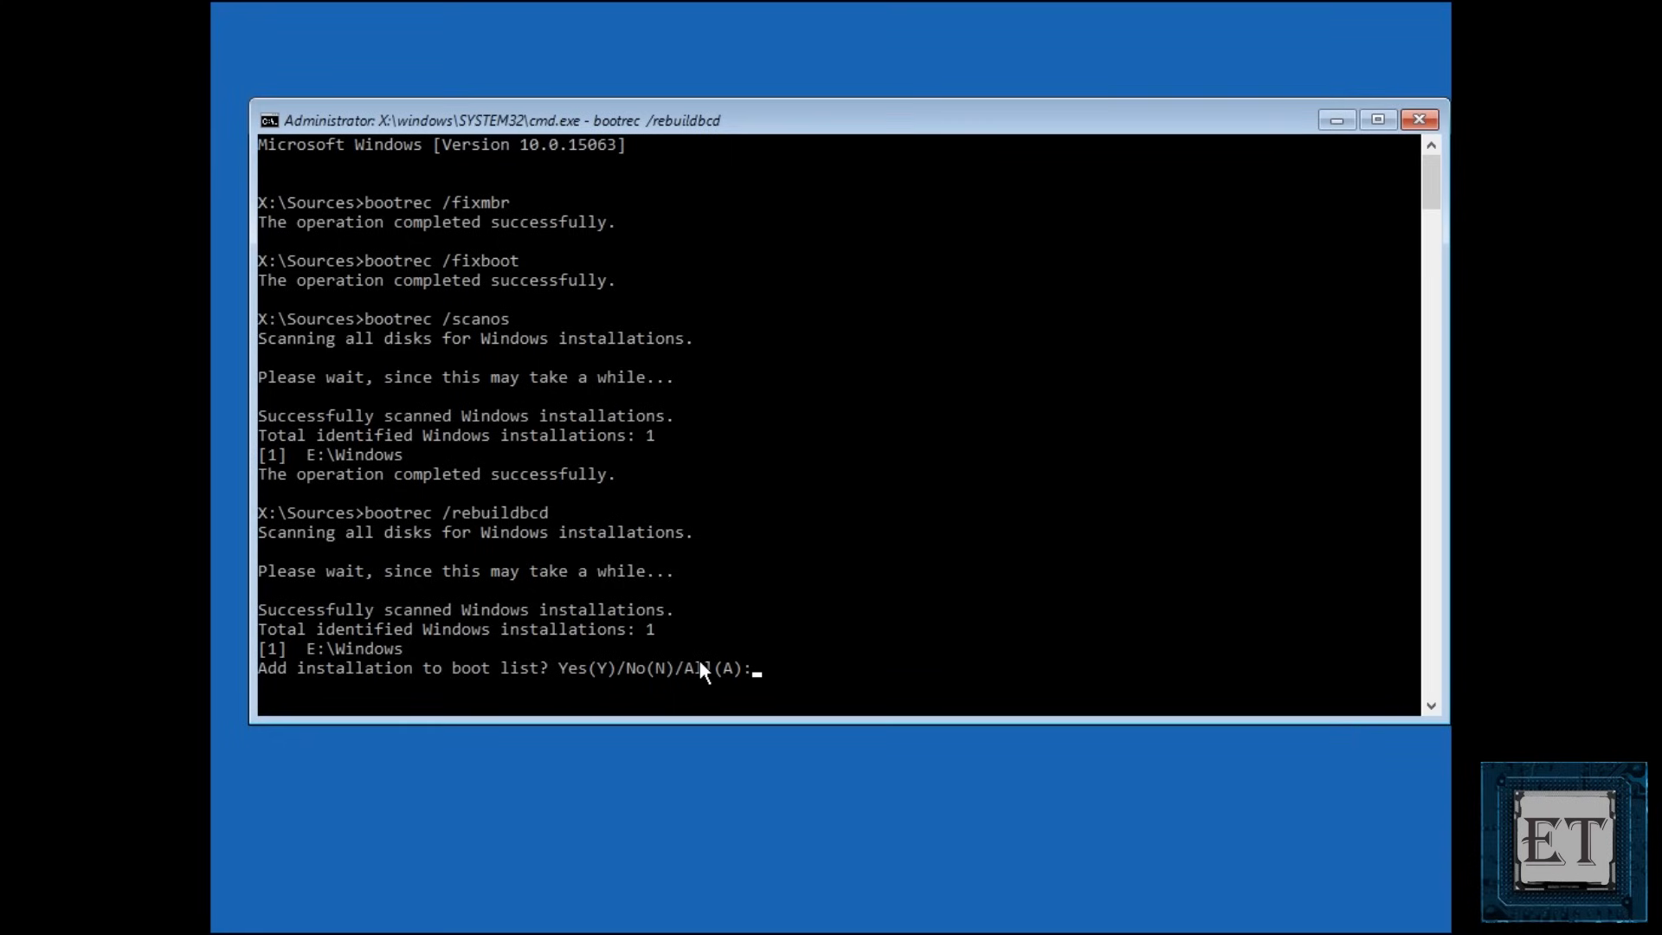
mouse_move(912, 643)
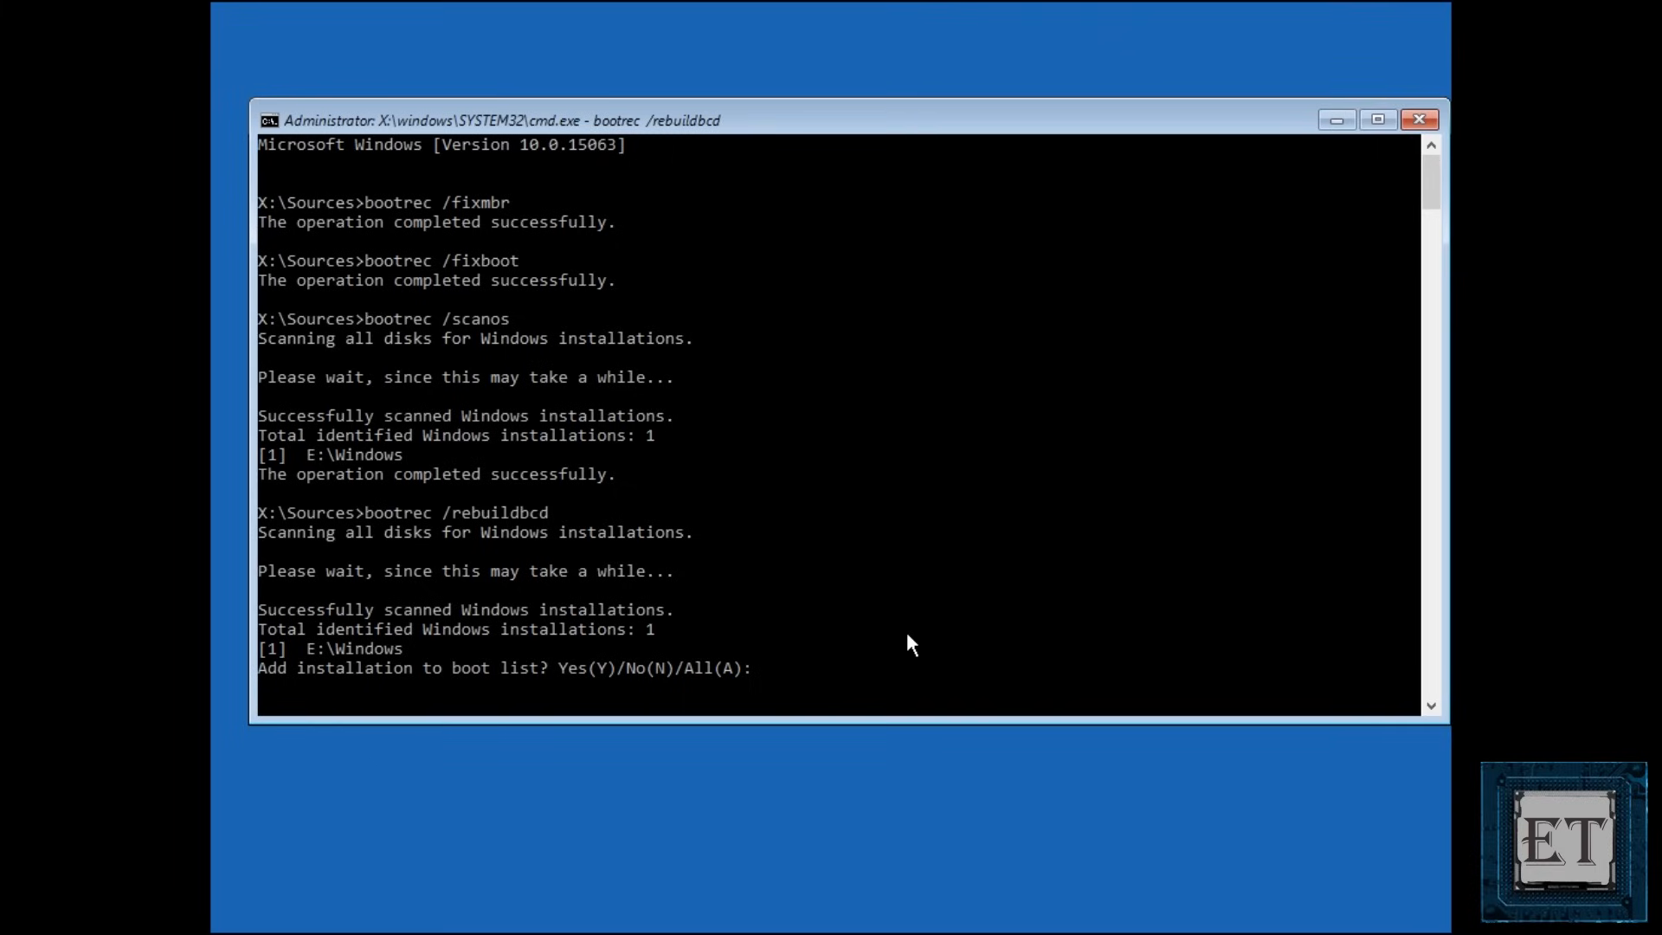
text(A)
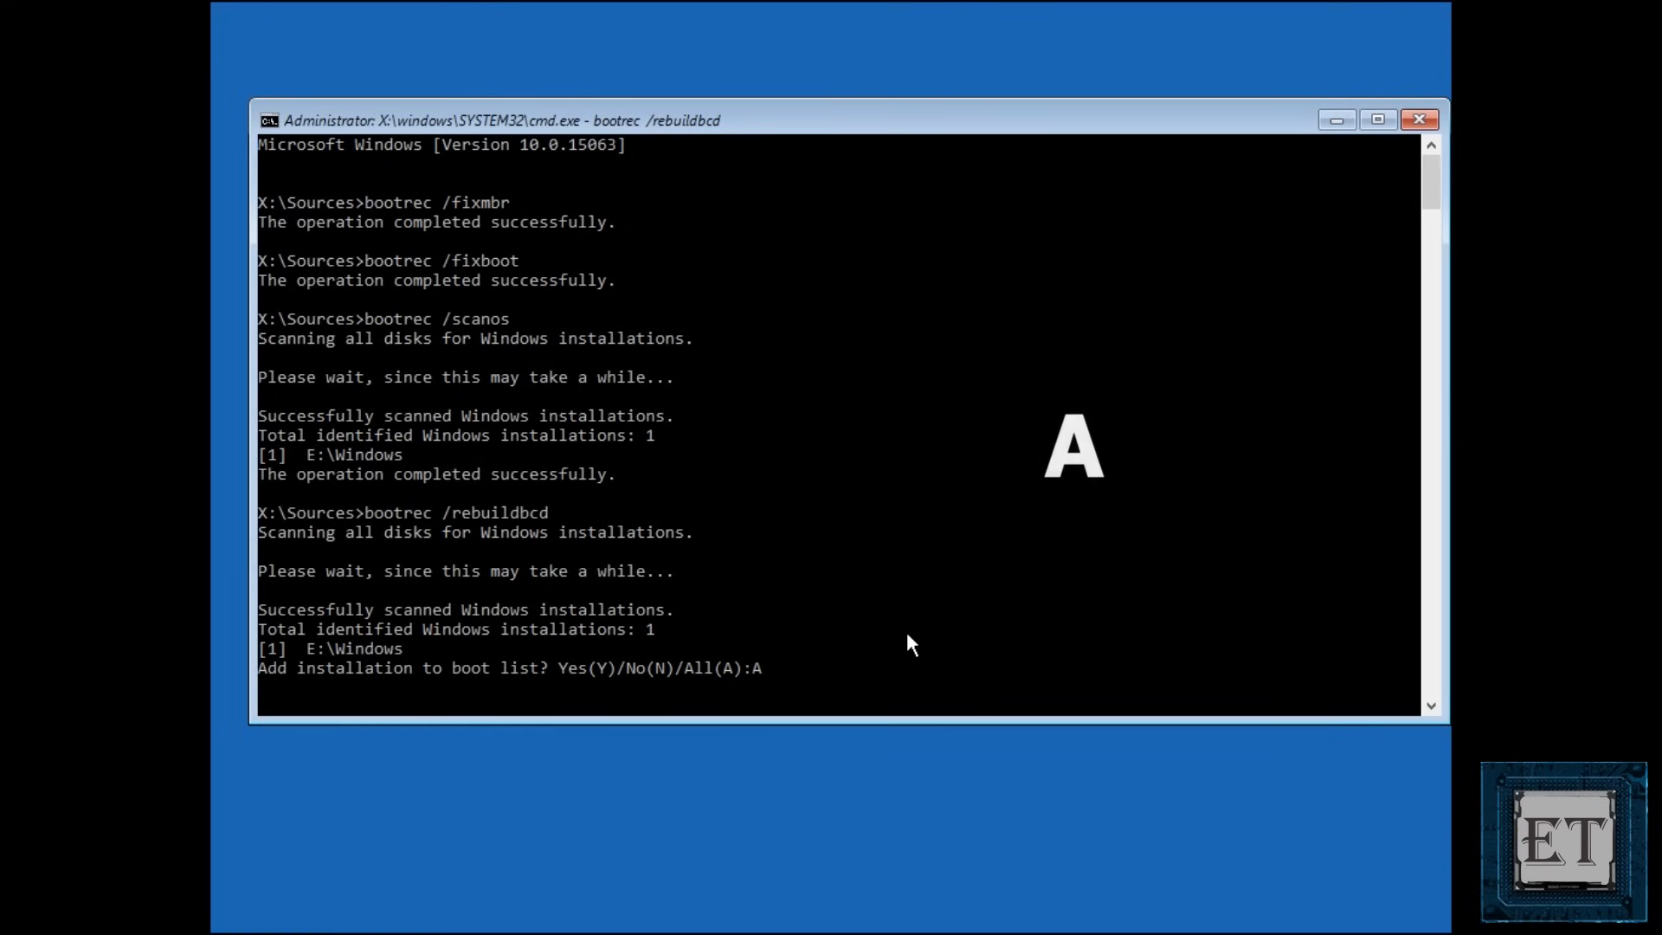
key(enter)
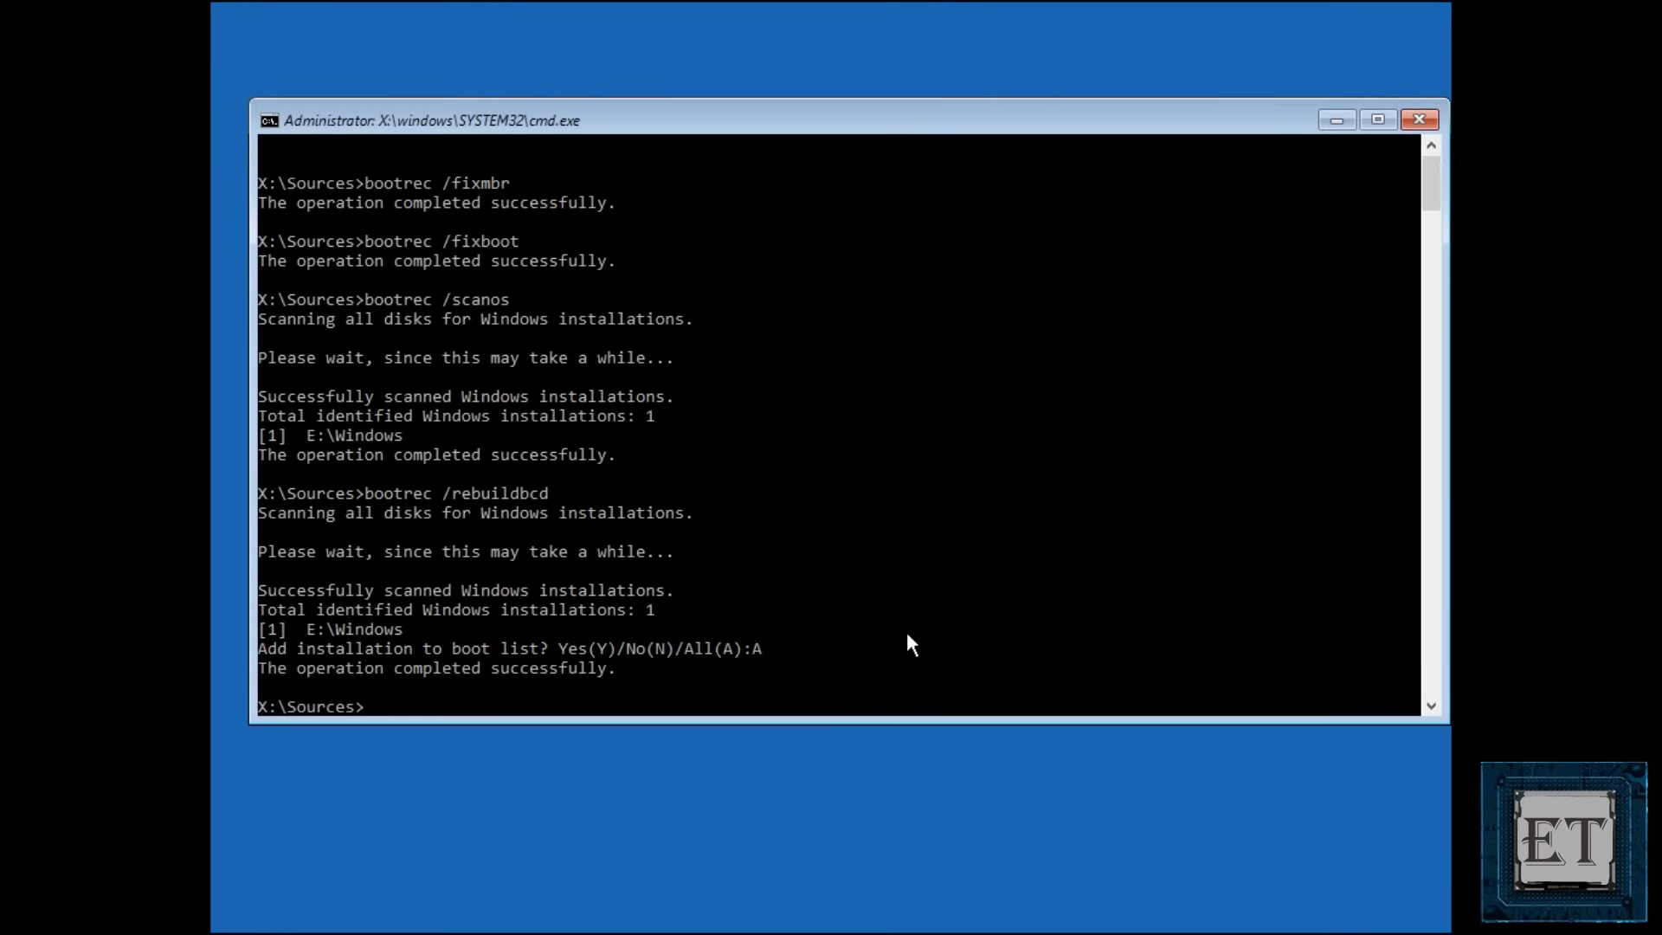
Step: Exit the recovery console so the PC restarts to Windows Boot Manager listing Windows 7 and Windows 10
text(exit)
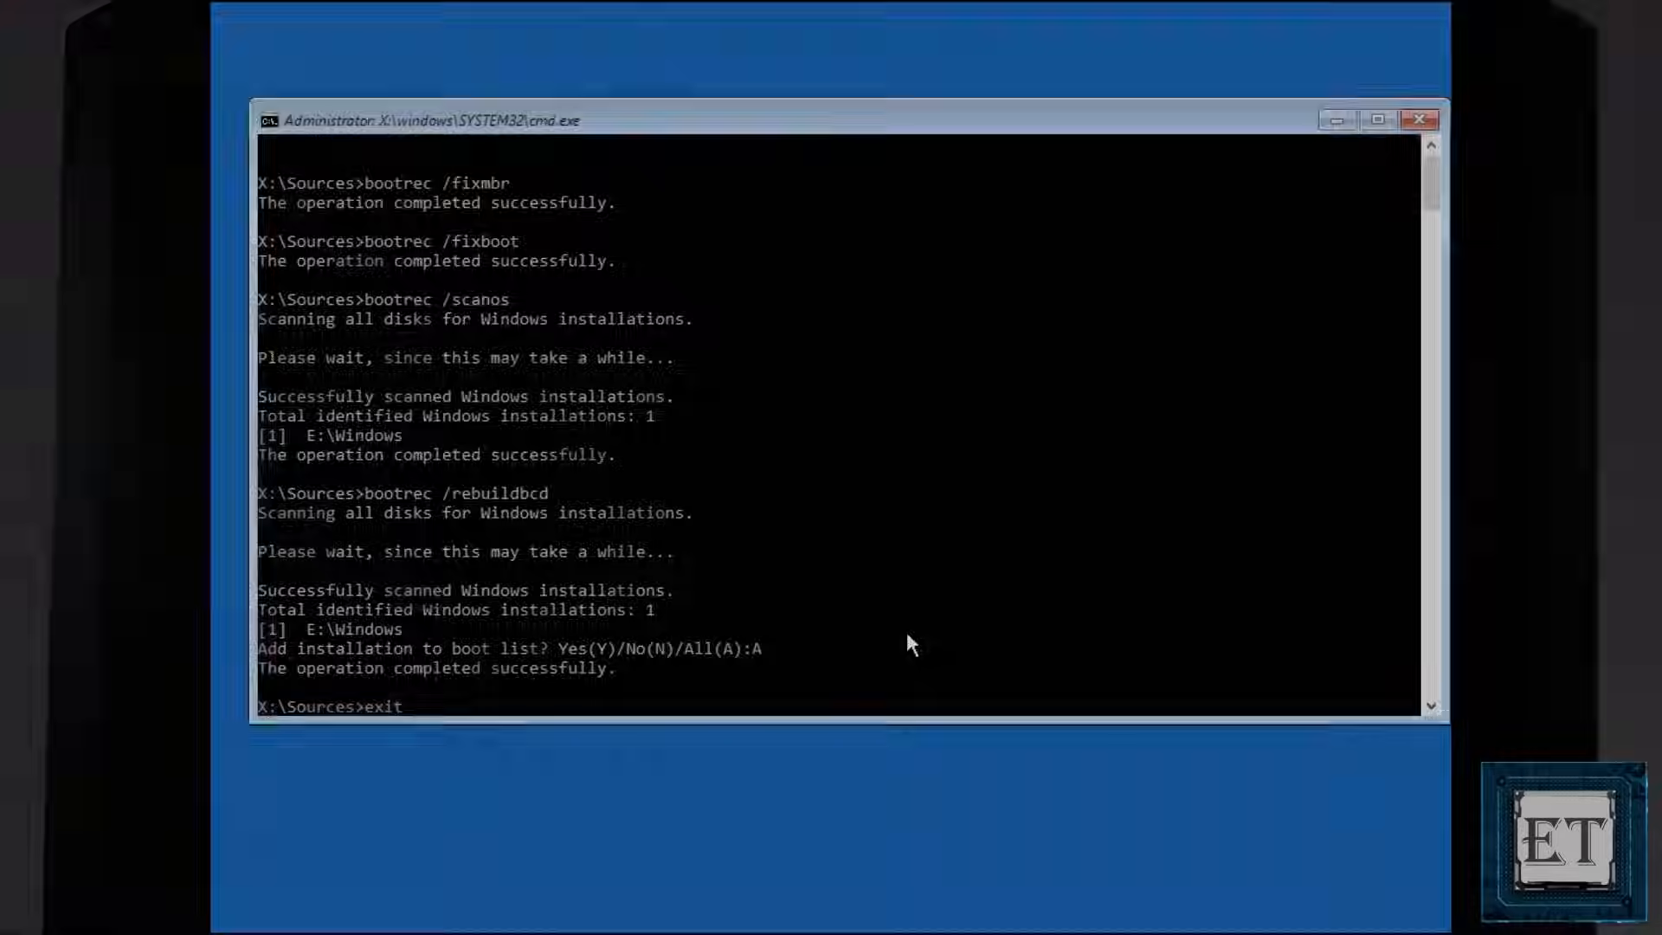
key(enter)
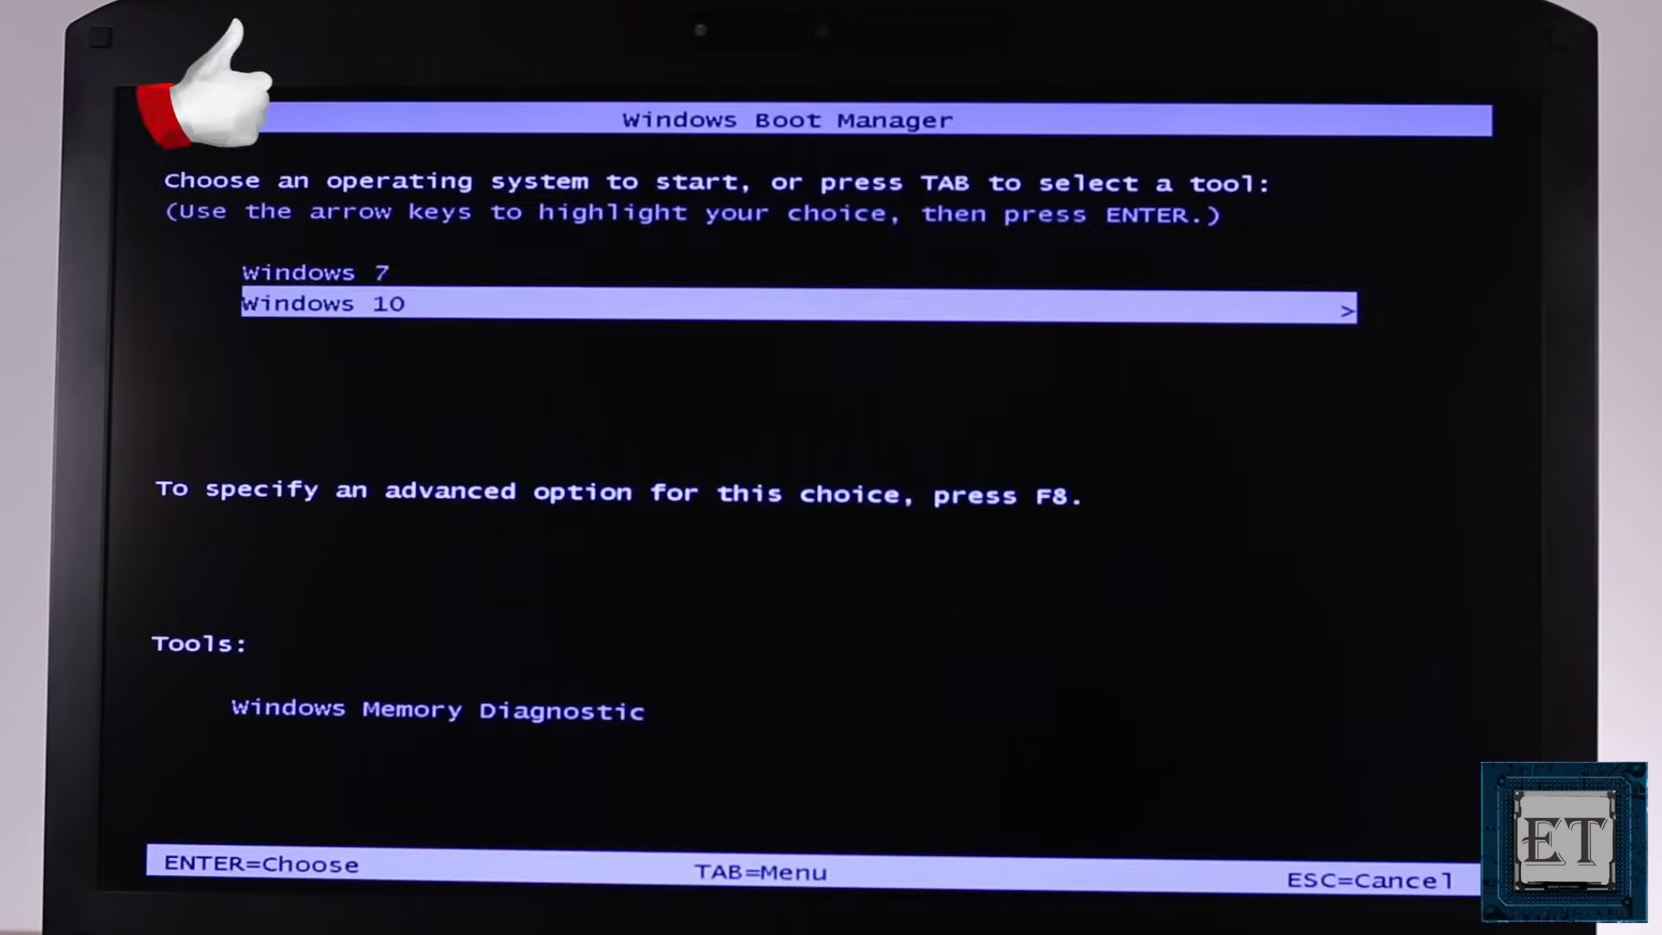